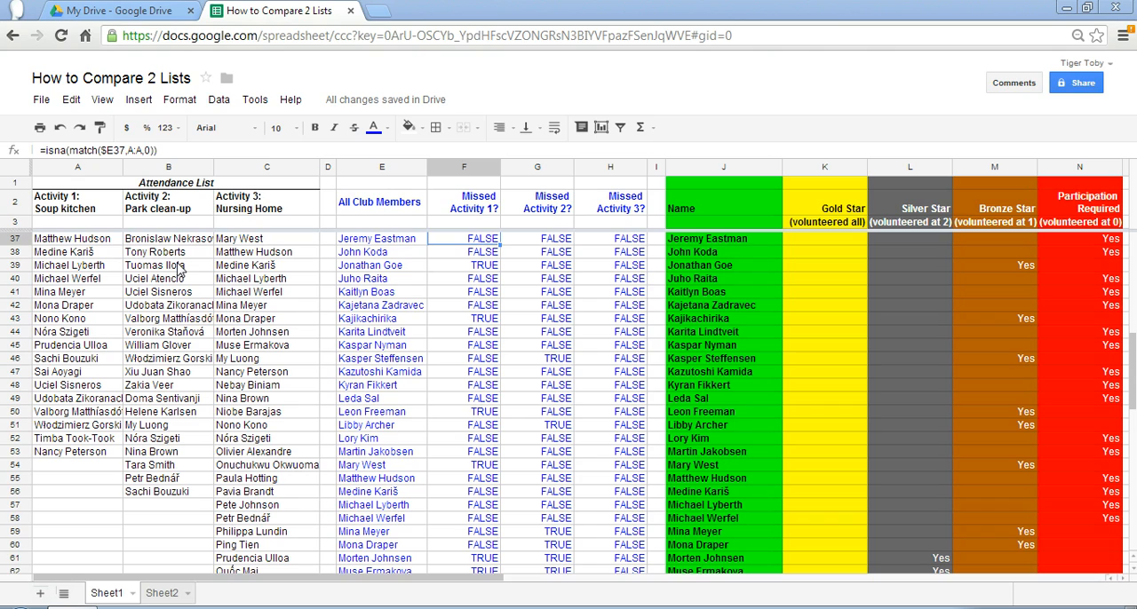
mouse_move(350, 264)
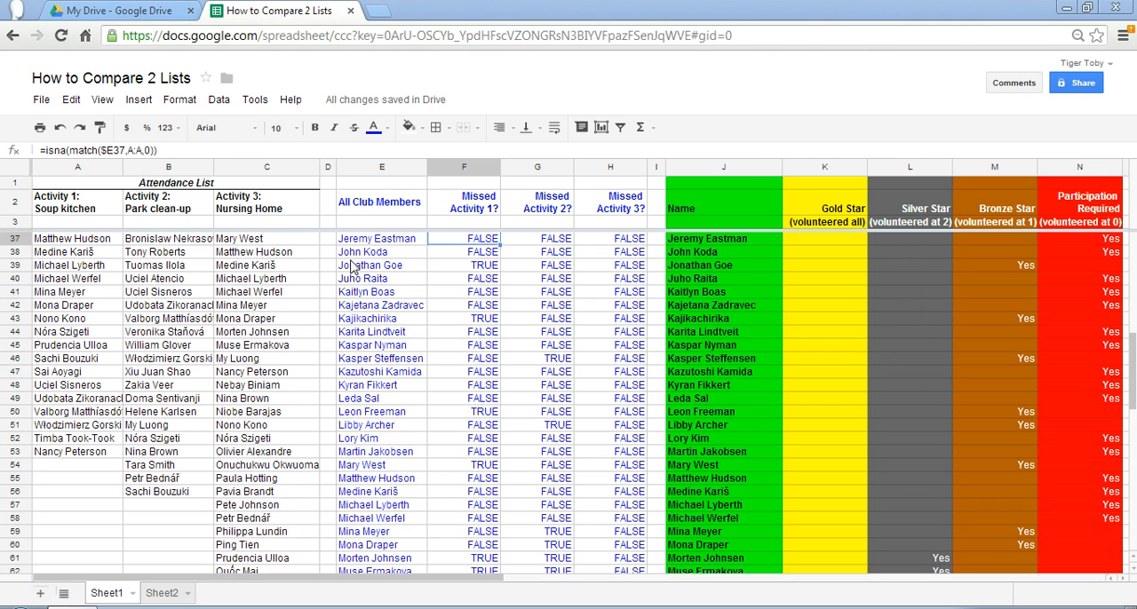
Review the Sheet1 layout: member names in column E, the Activity 2 heading and the formula in F4
click(380, 238)
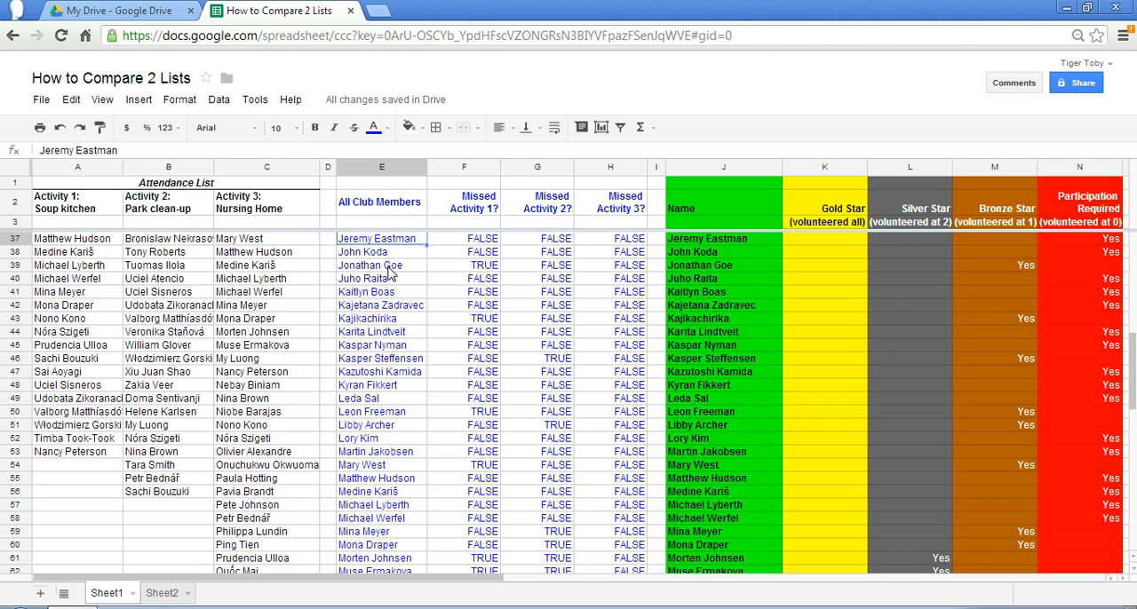
mouse_move(245, 202)
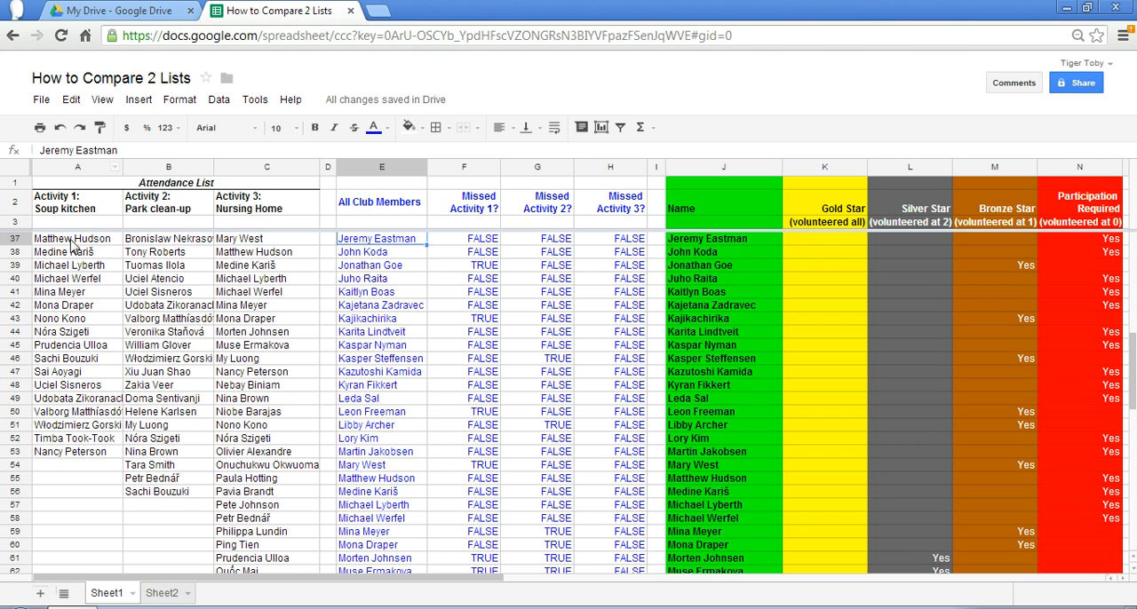
mouse_move(67, 207)
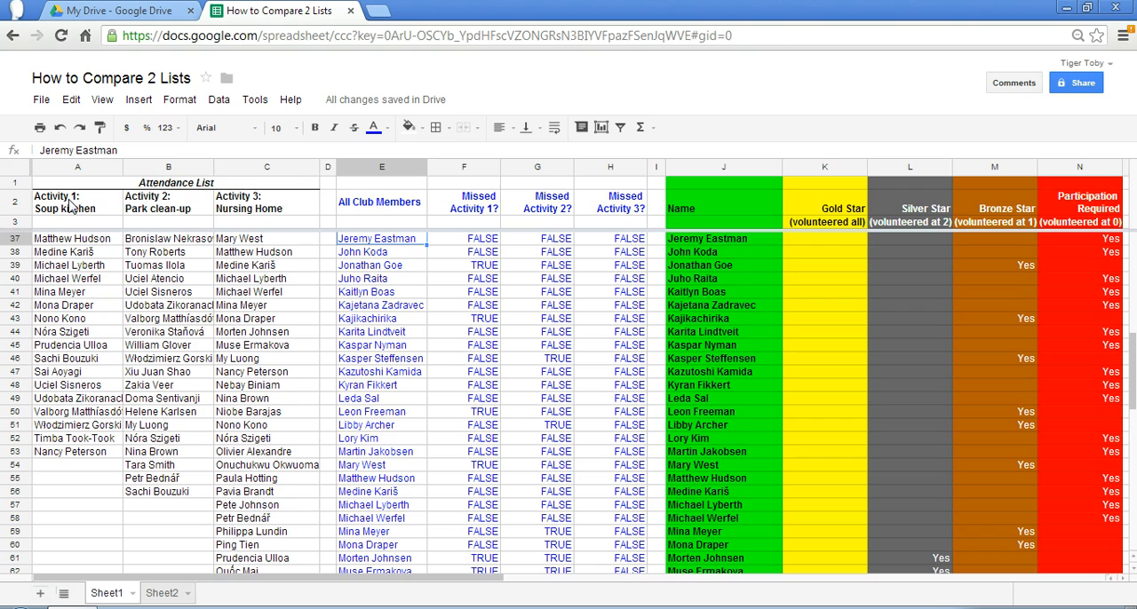
mouse_move(275, 208)
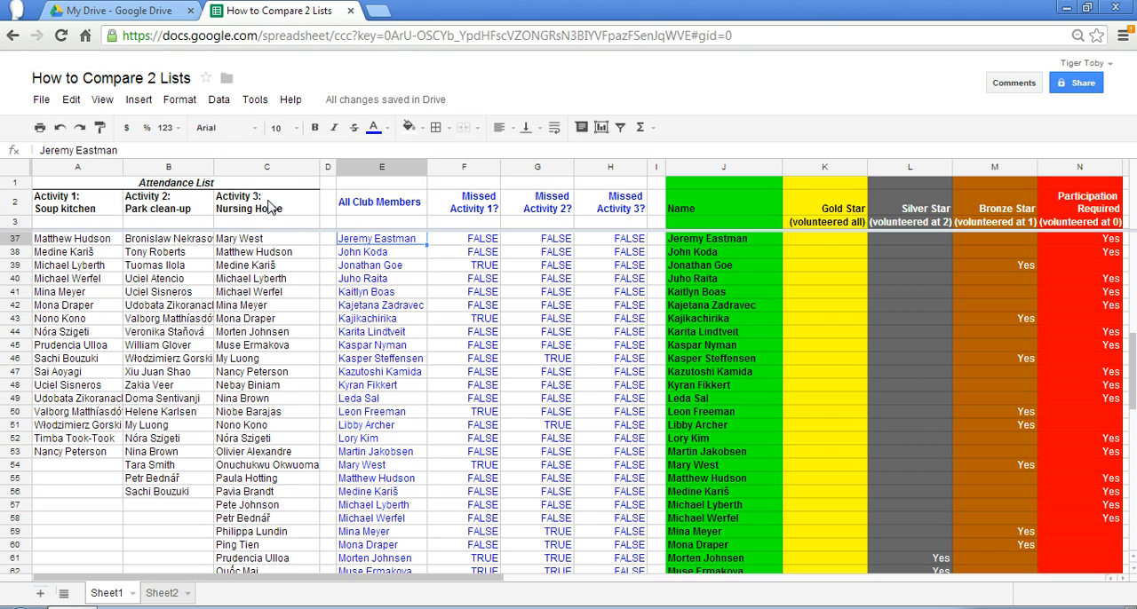
click(167, 203)
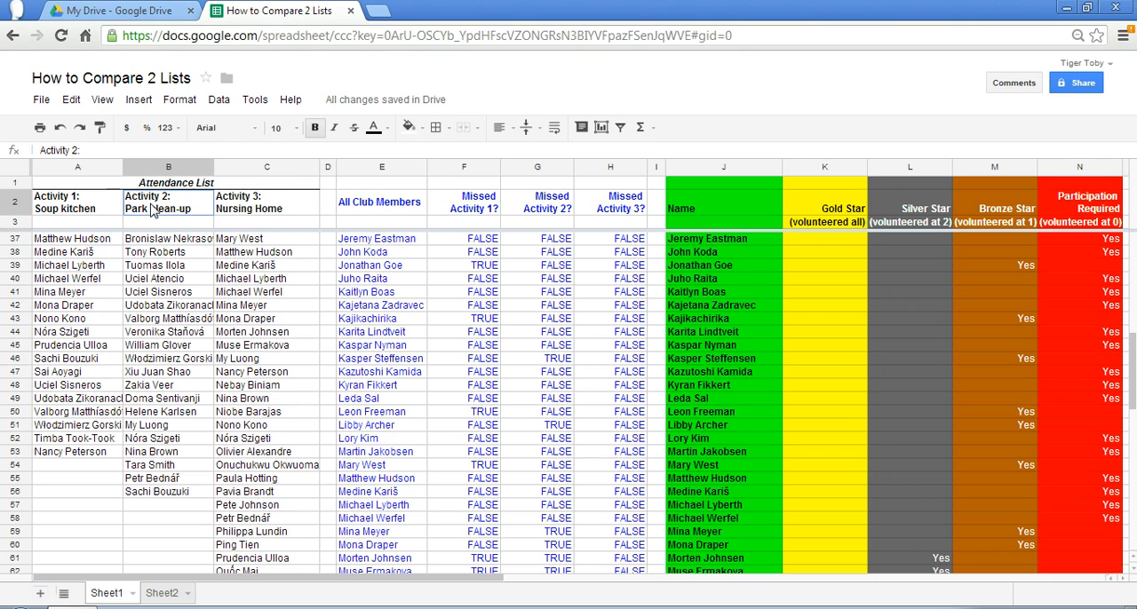
click(266, 208)
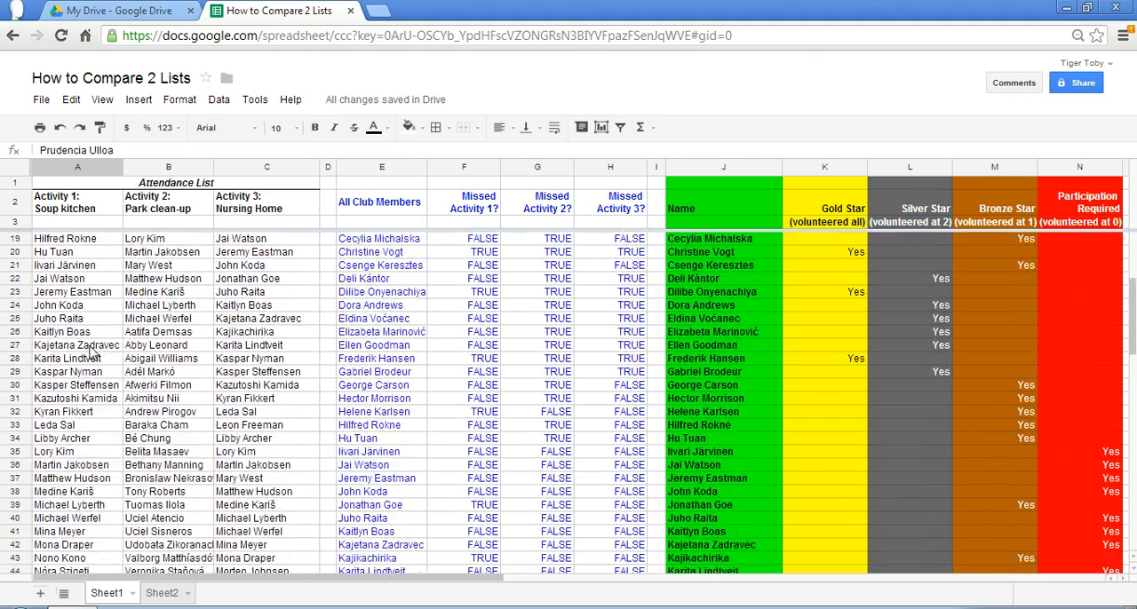
scroll(up, 3)
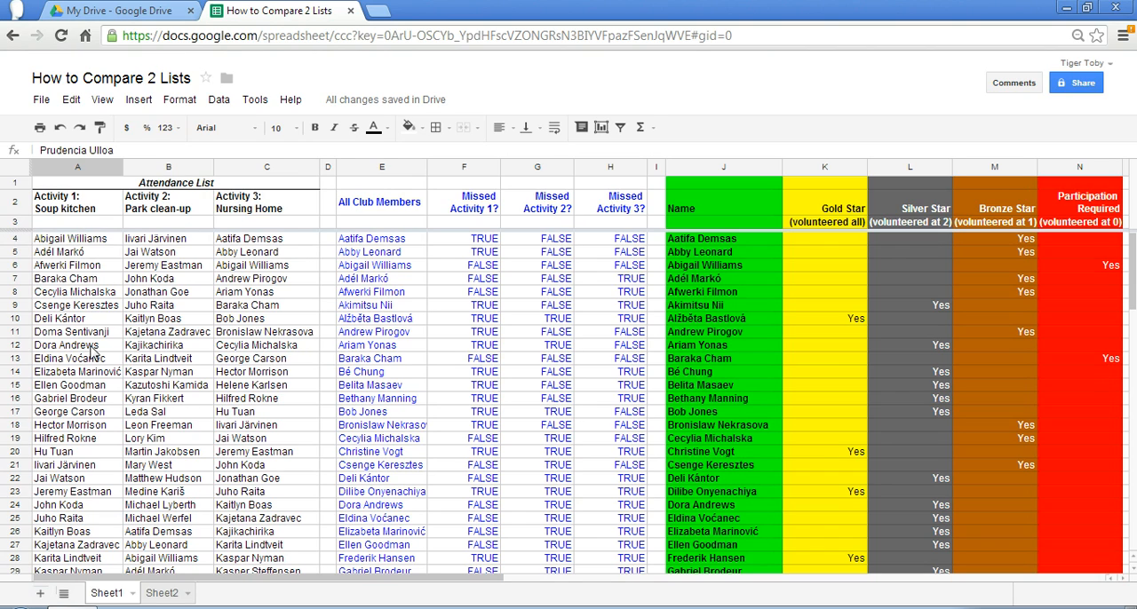
mouse_move(258, 311)
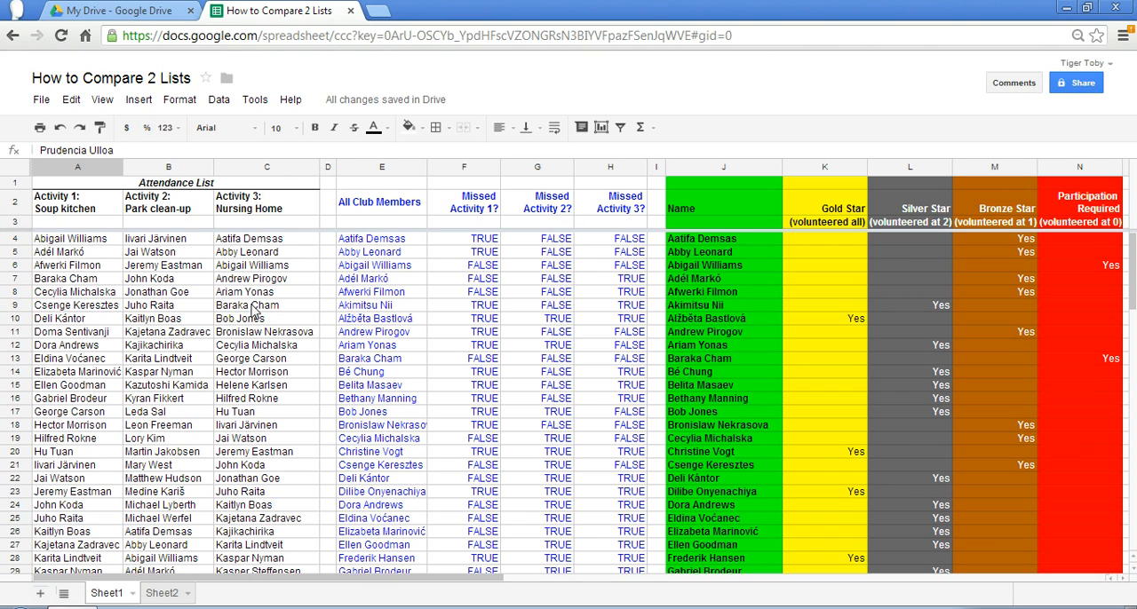
mouse_move(440, 253)
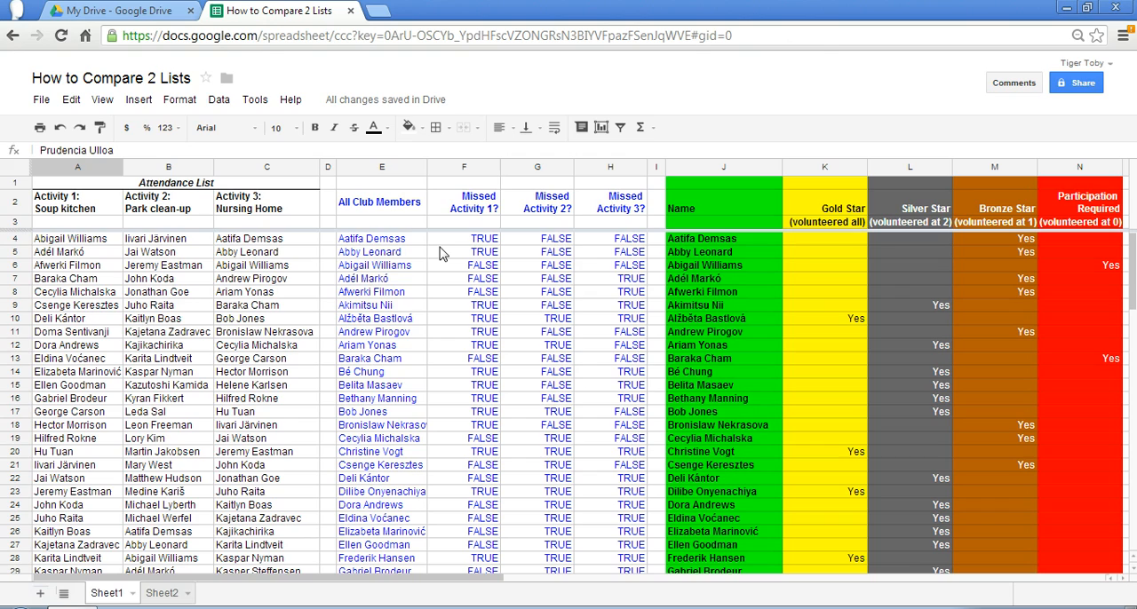
mouse_move(462, 242)
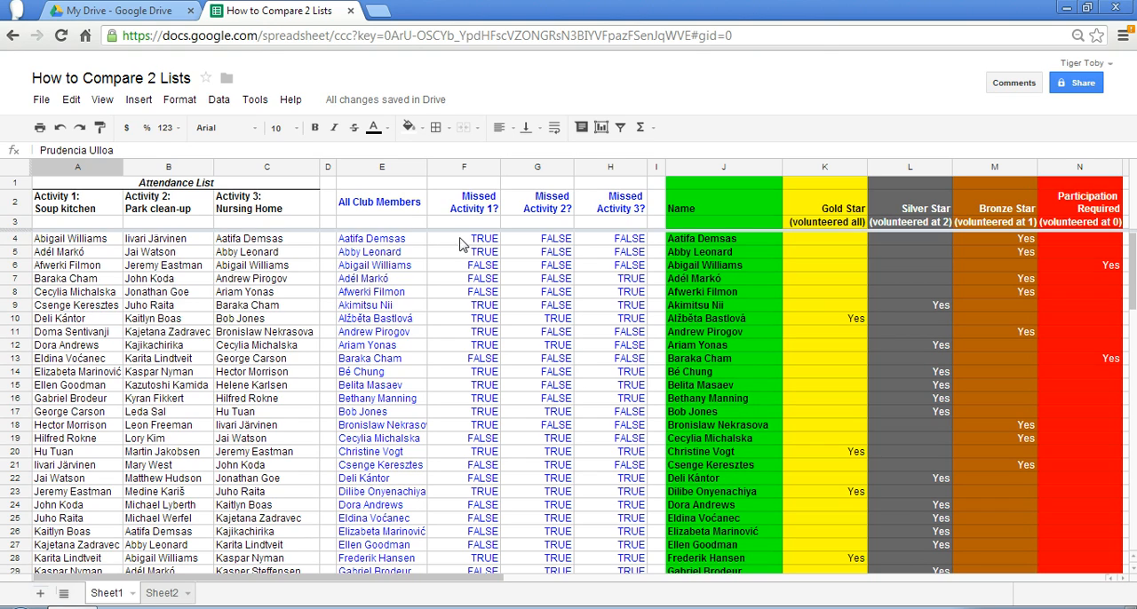
click(464, 238)
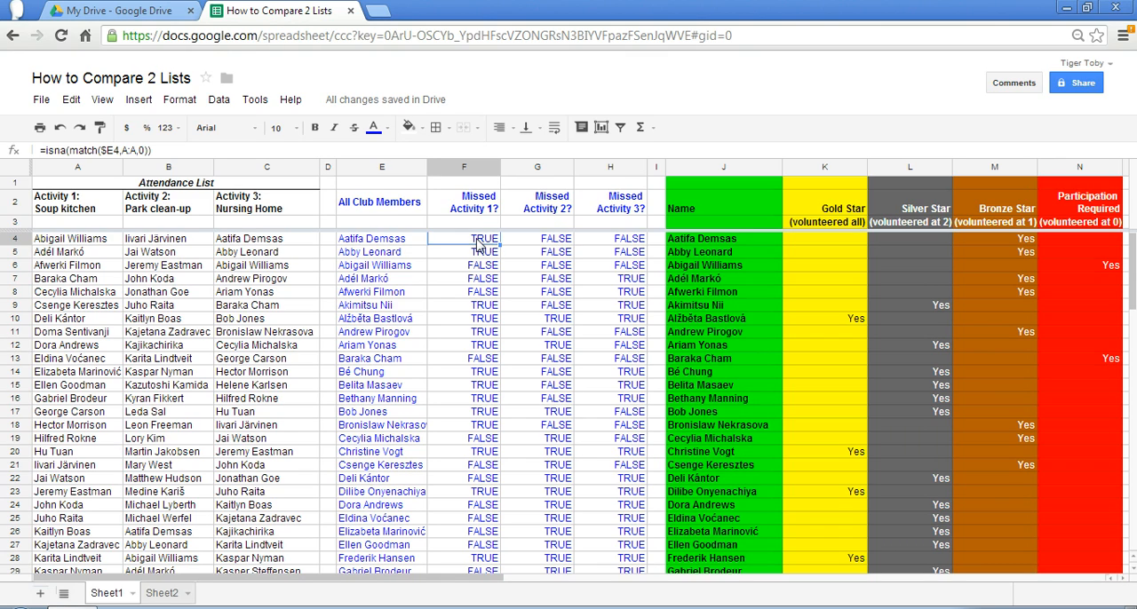
click(380, 253)
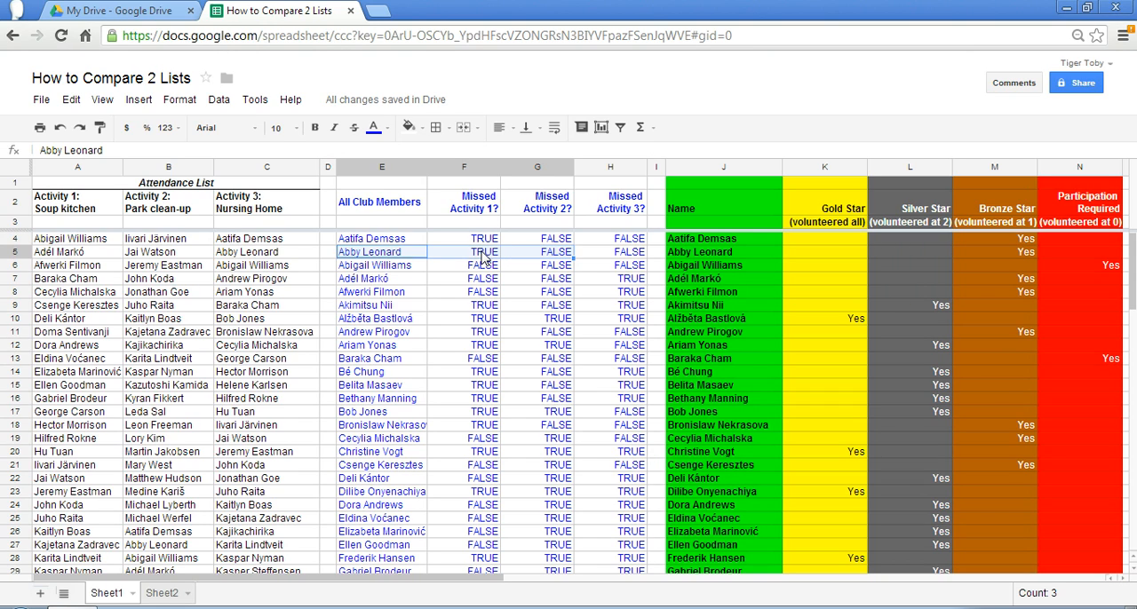
mouse_move(543, 260)
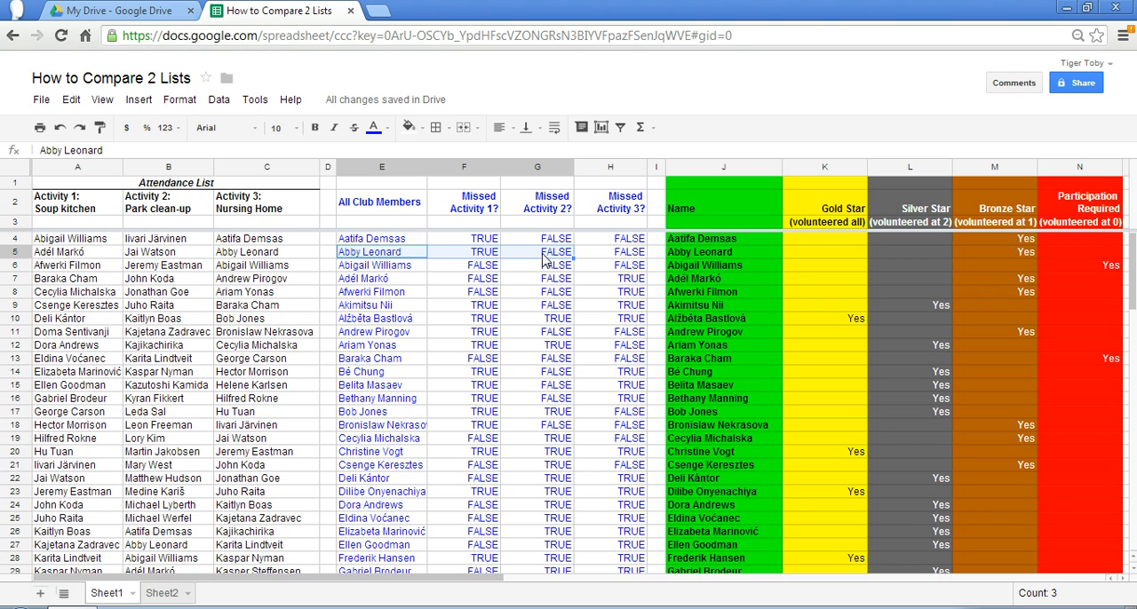
mouse_move(495, 251)
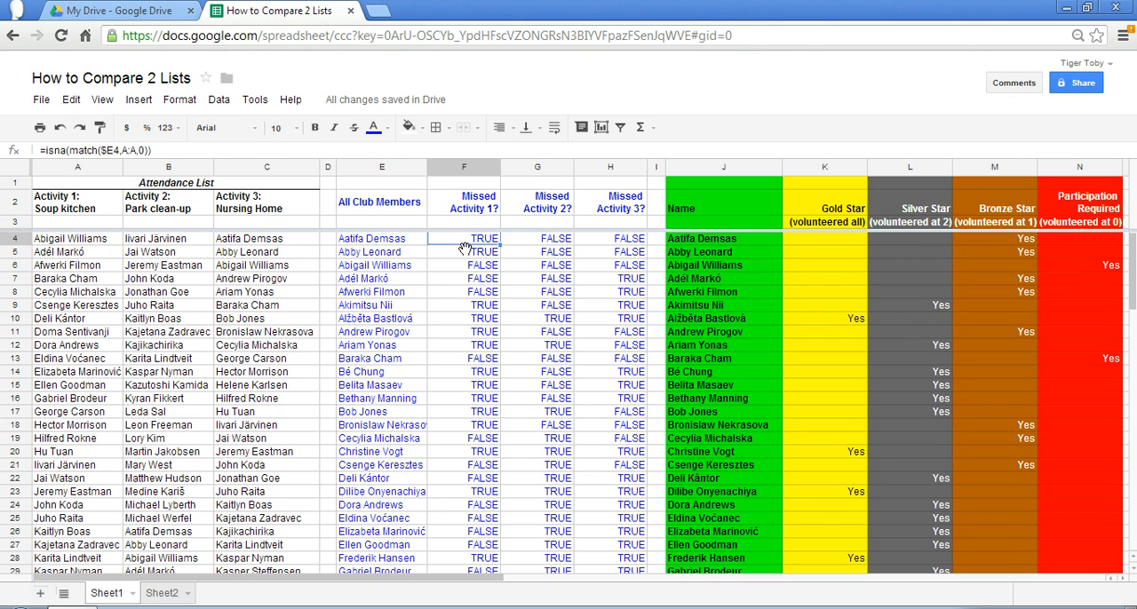
mouse_move(455, 267)
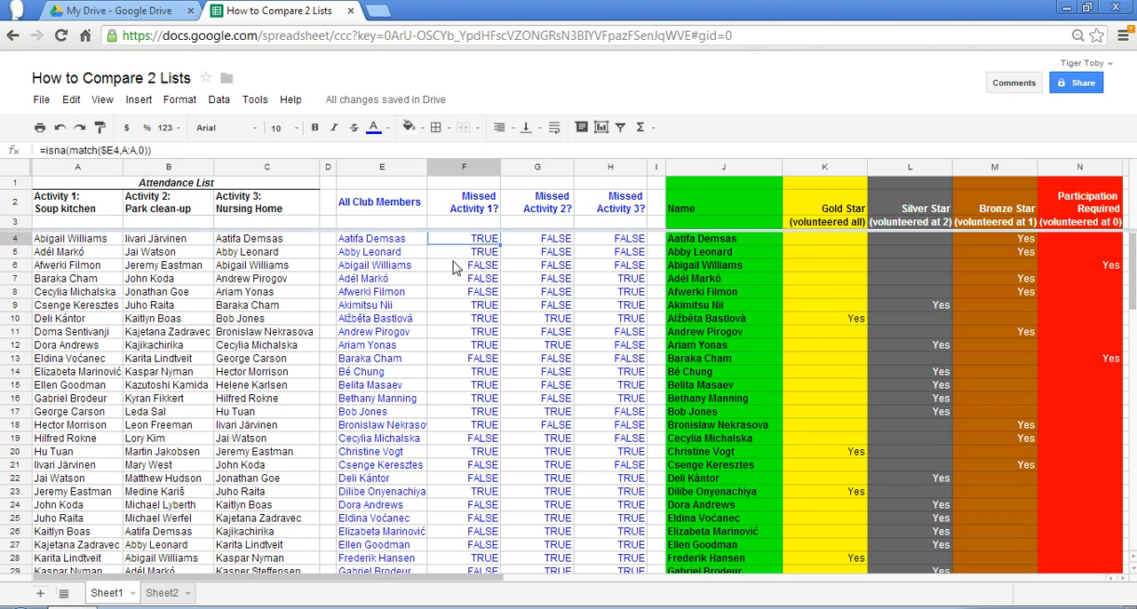
mouse_move(447, 270)
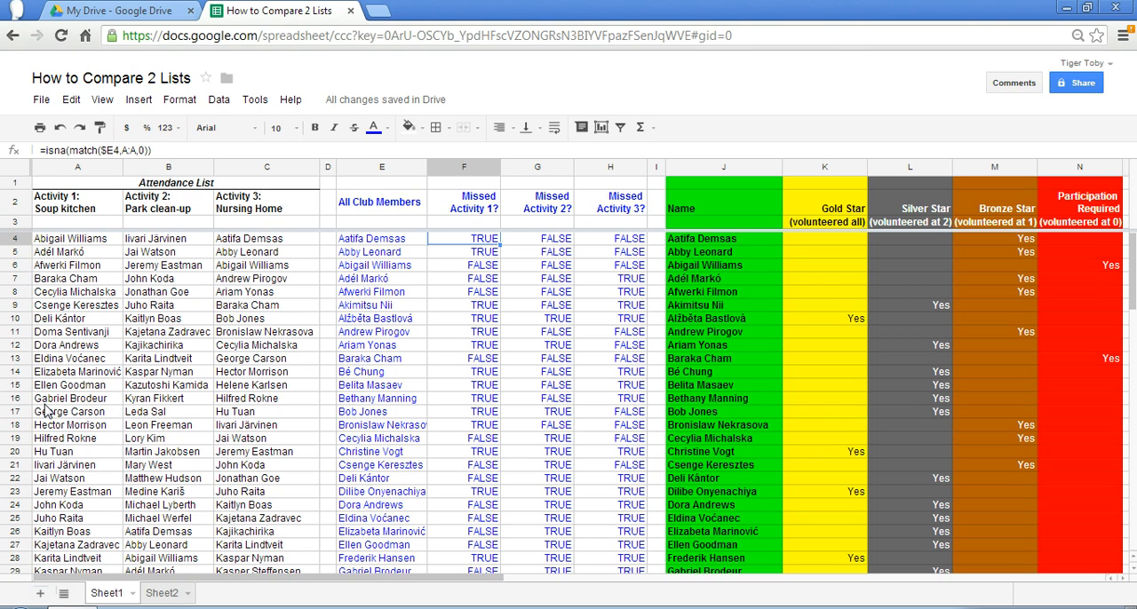
mouse_move(418, 315)
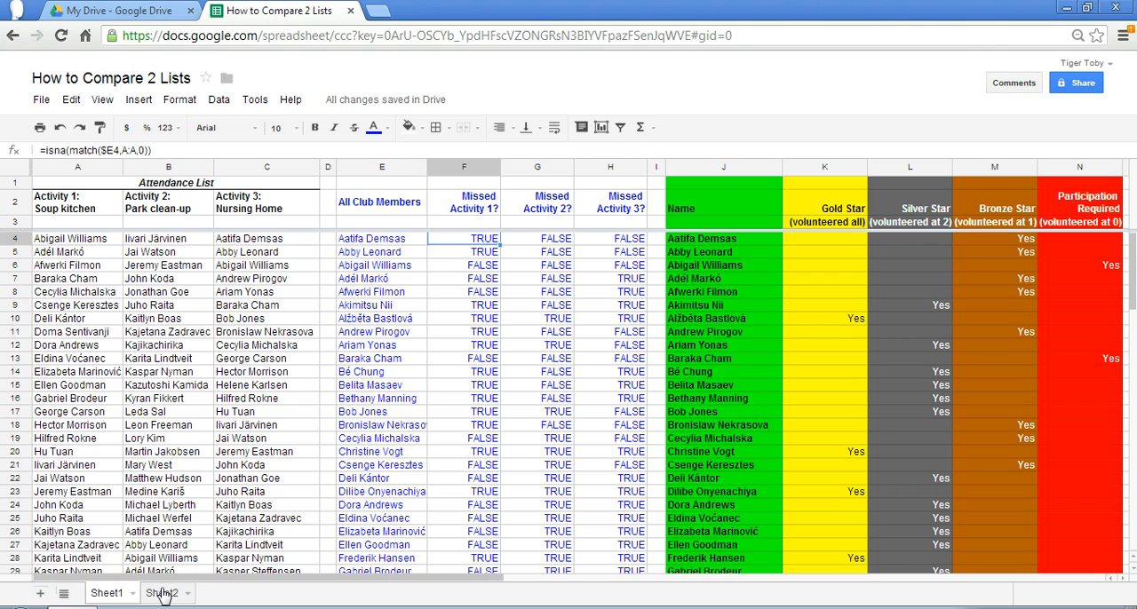
On Sheet2 enter =isna(A4) in B4 beside the #N/A value, returning TRUE
click(159, 591)
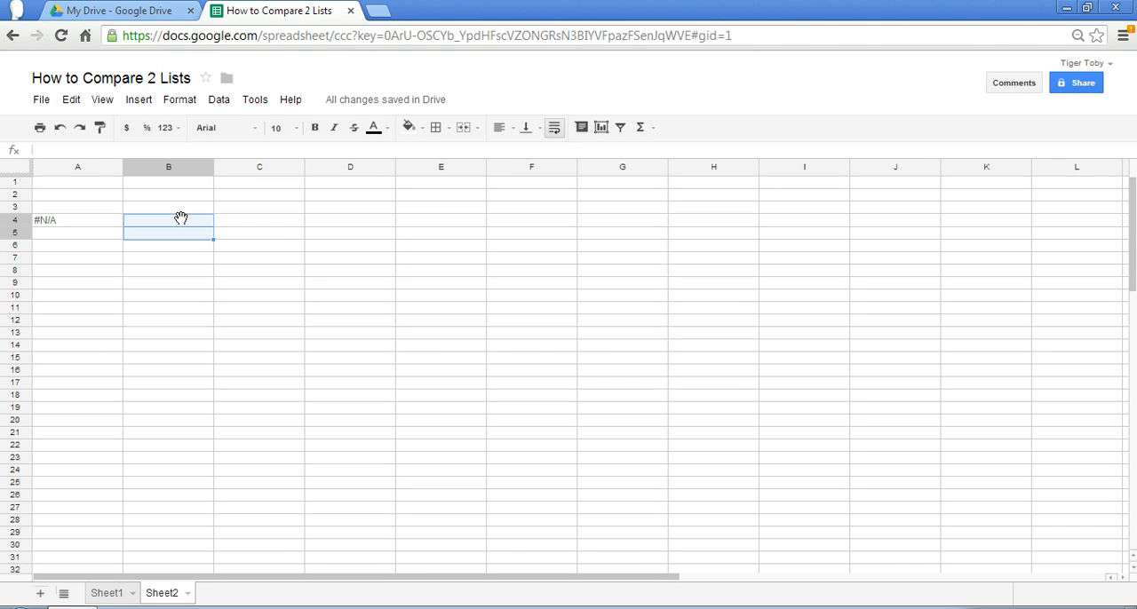
click(169, 220)
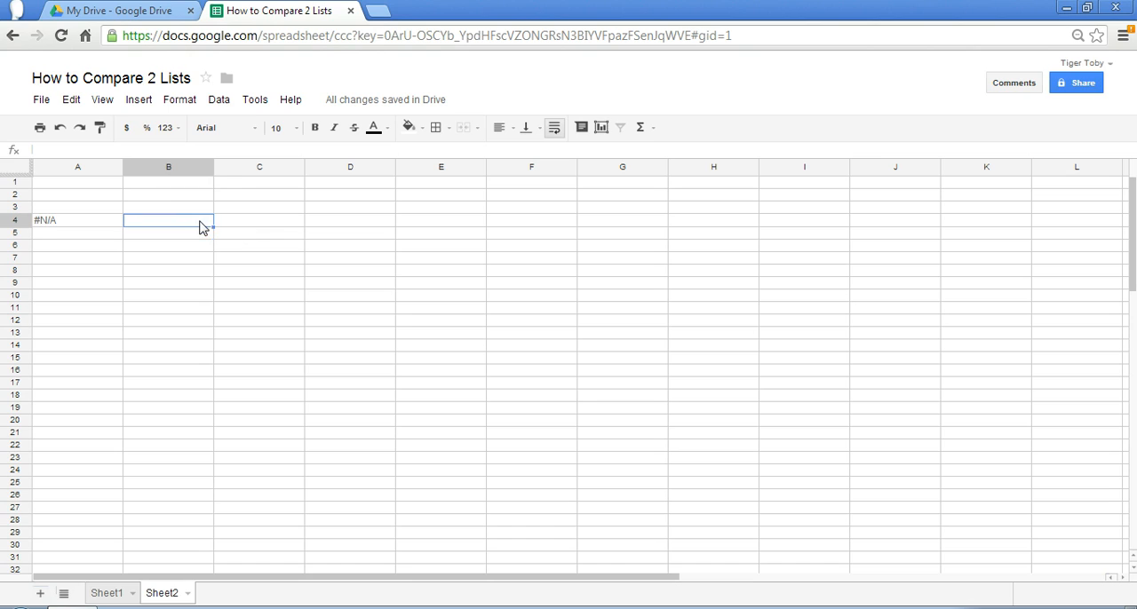
mouse_move(227, 188)
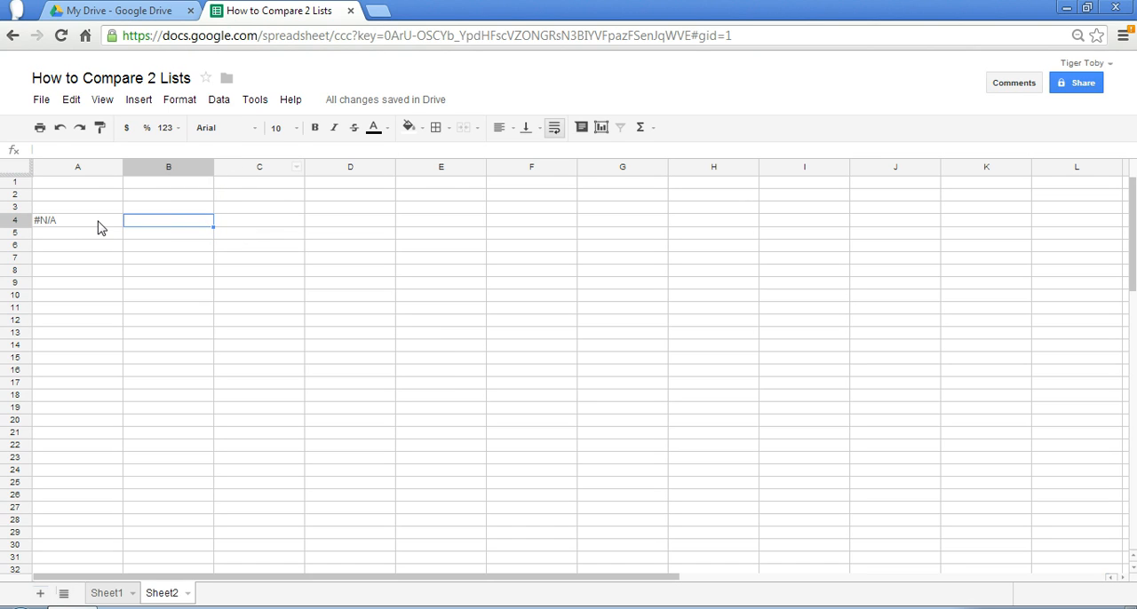
click(53, 221)
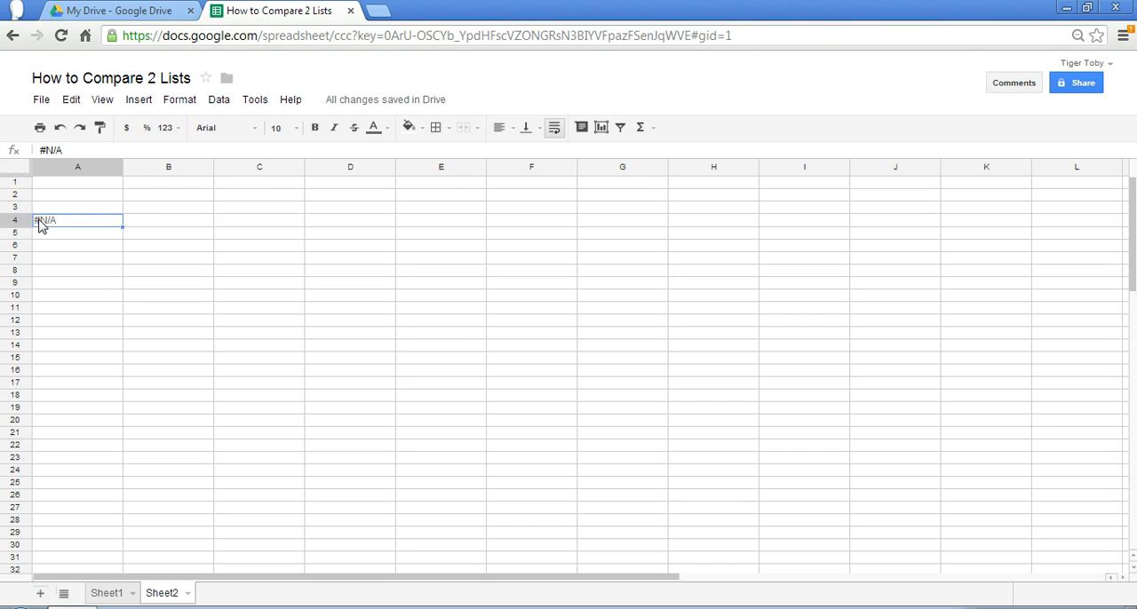
mouse_move(139, 231)
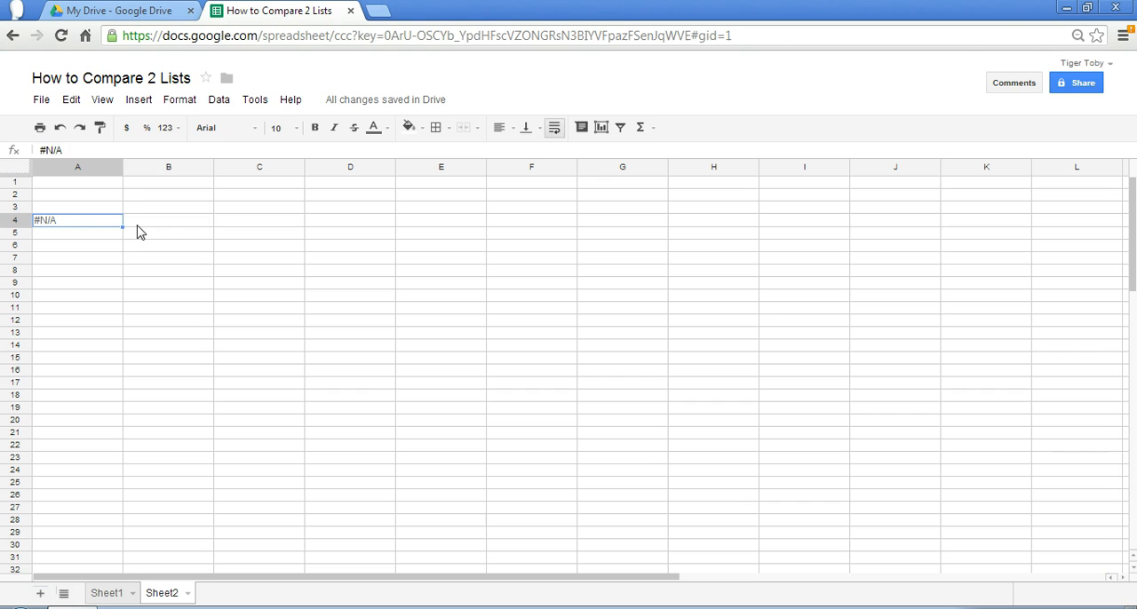
click(167, 221)
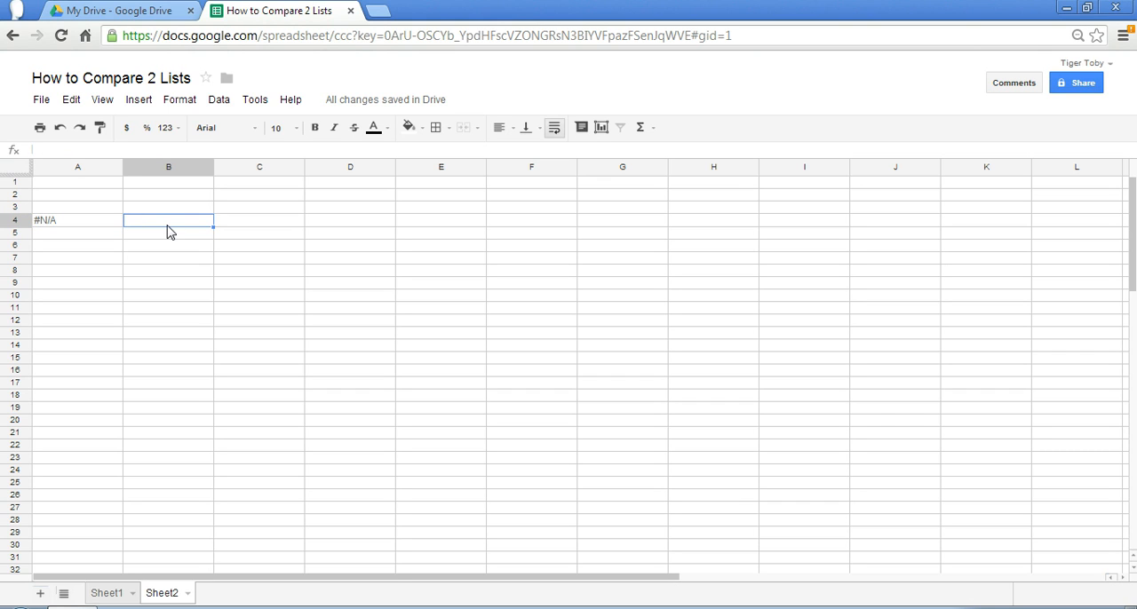
text(=i)
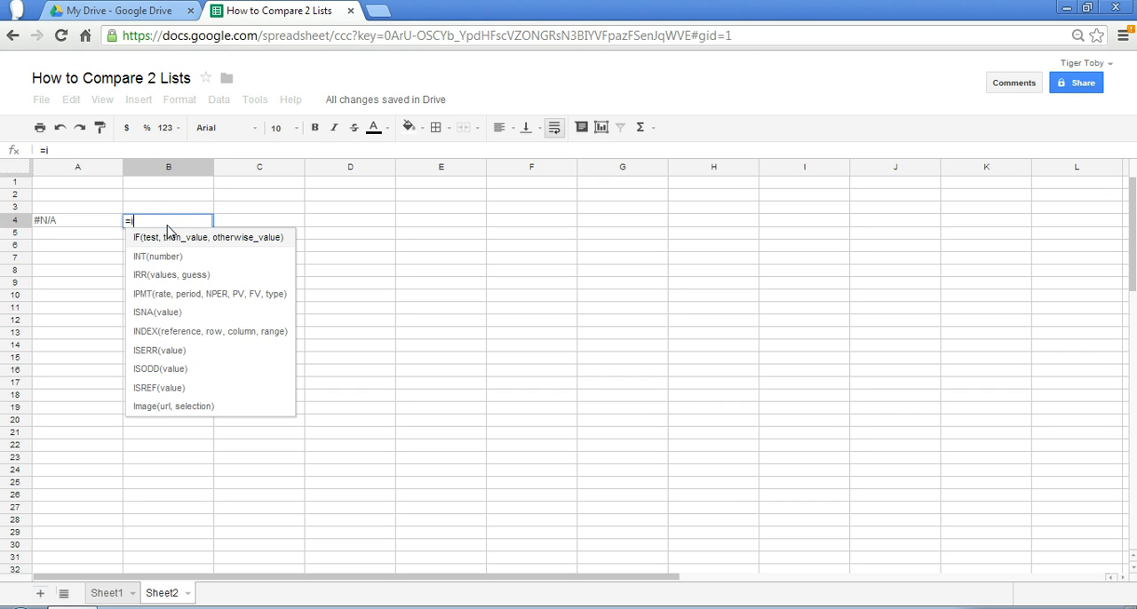
text(sna(A4)
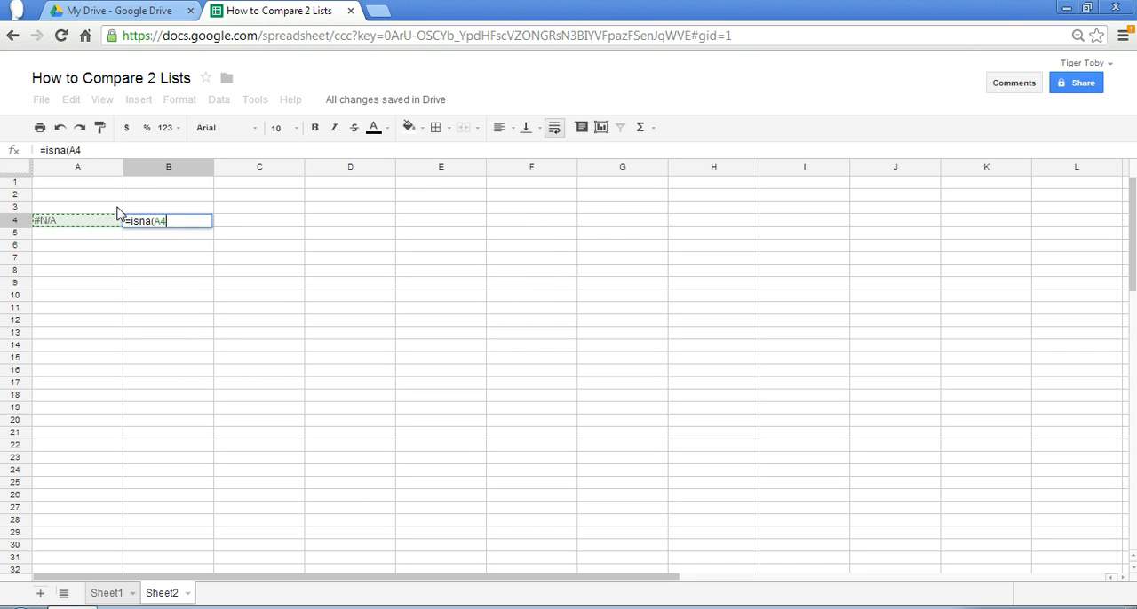
key(Enter)
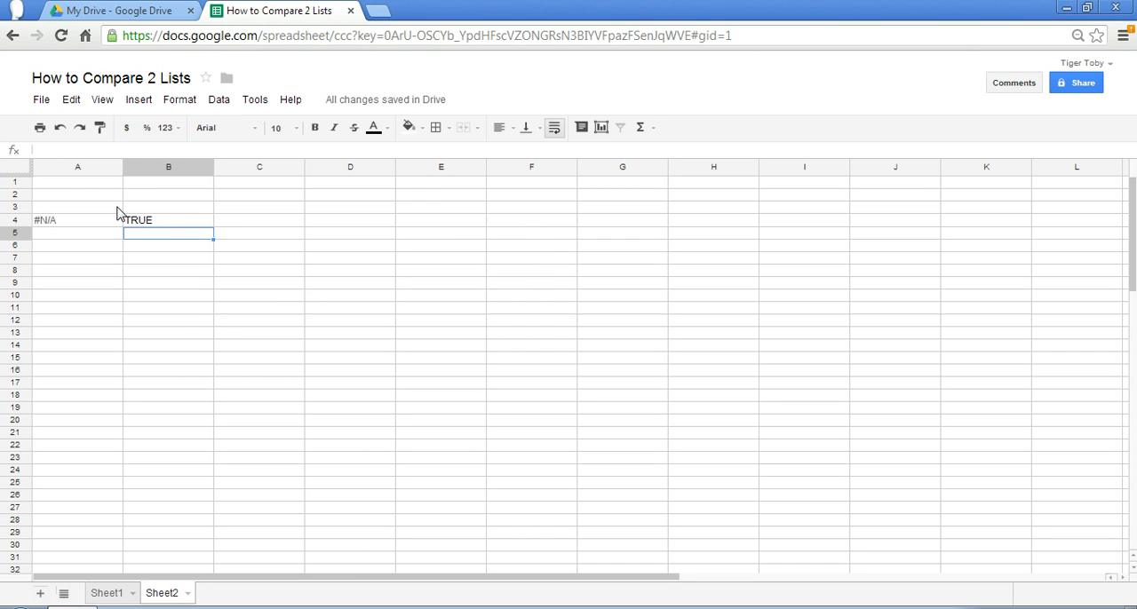
Confirm the copied ISNA in B5 returns FALSE for the blank cell, then go back to Sheet1
click(167, 220)
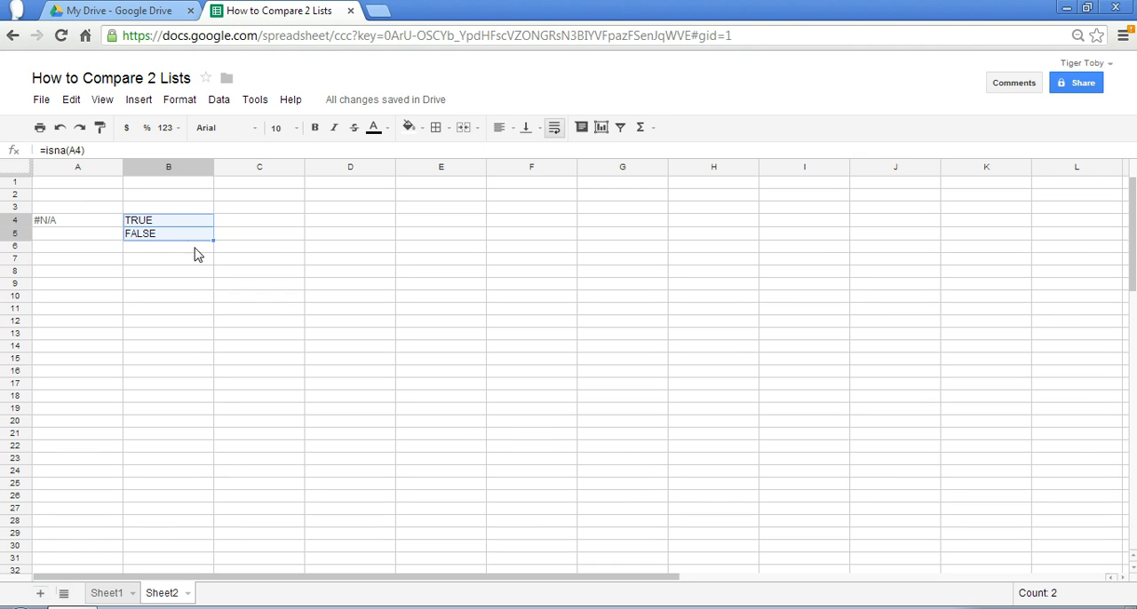
click(167, 235)
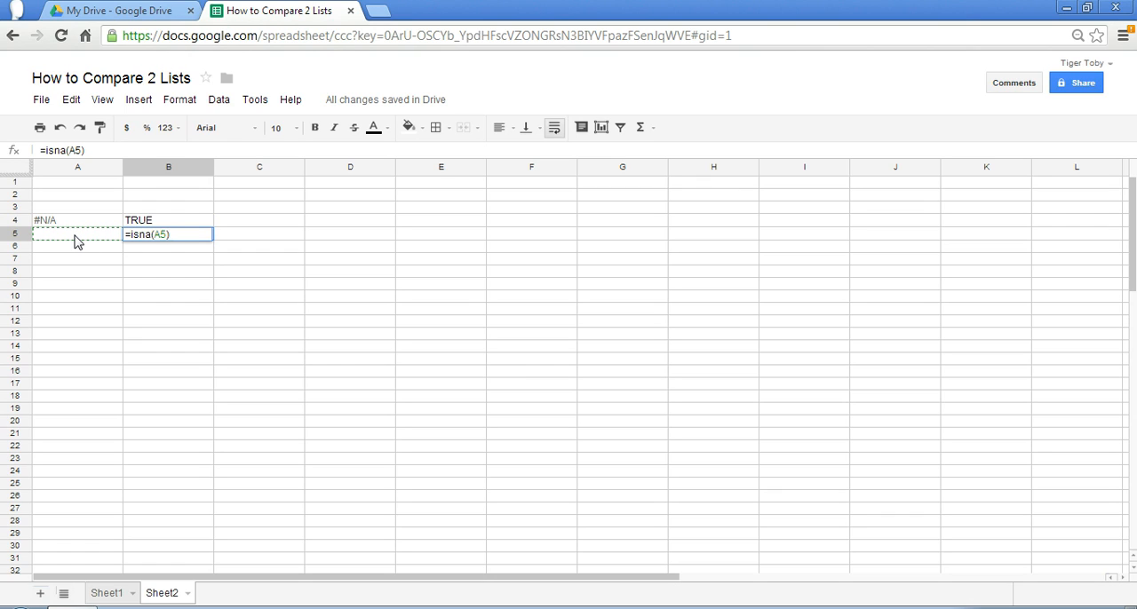
mouse_move(117, 254)
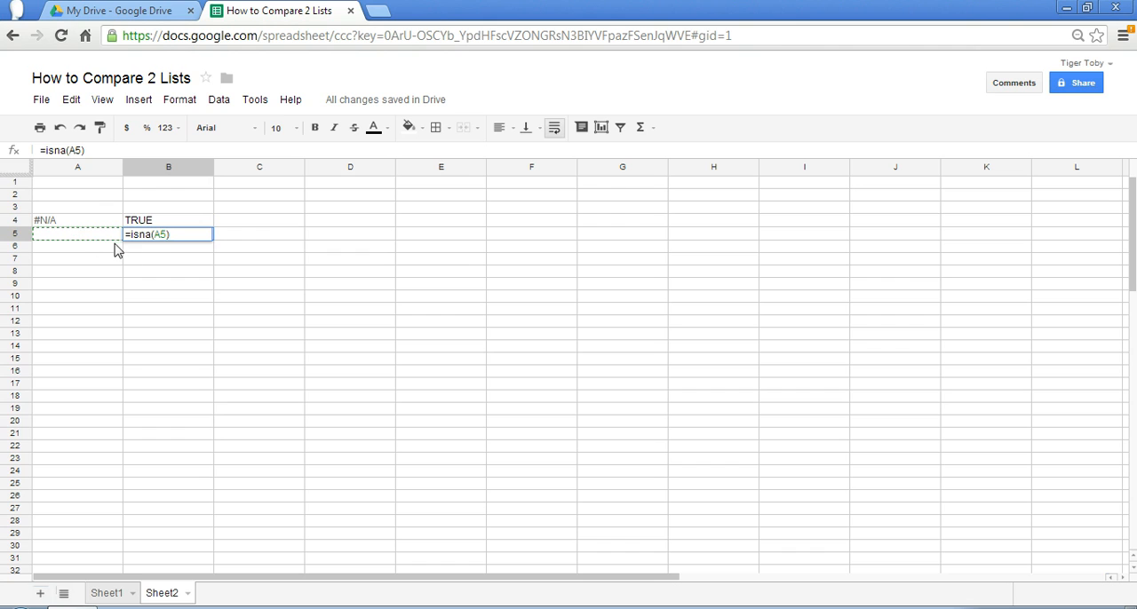
key(Enter)
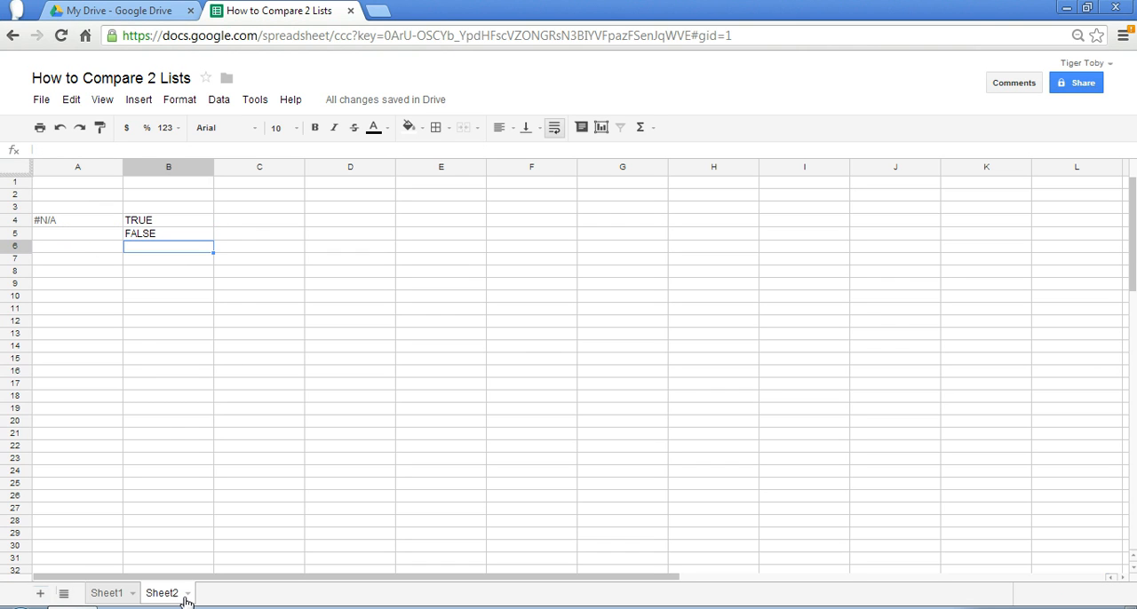
click(108, 593)
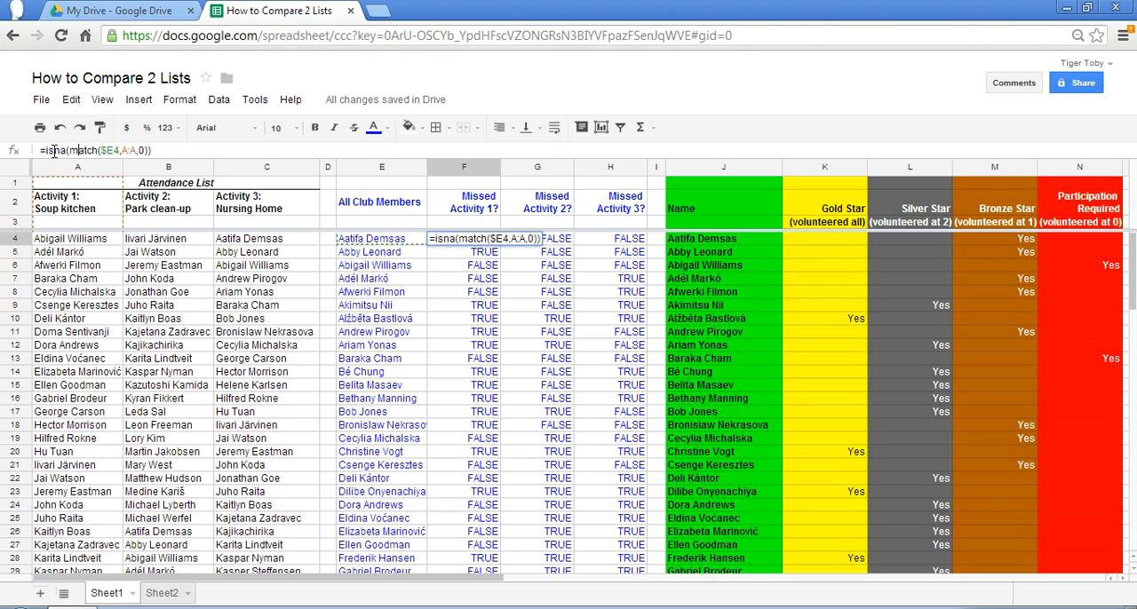
key(Enter)
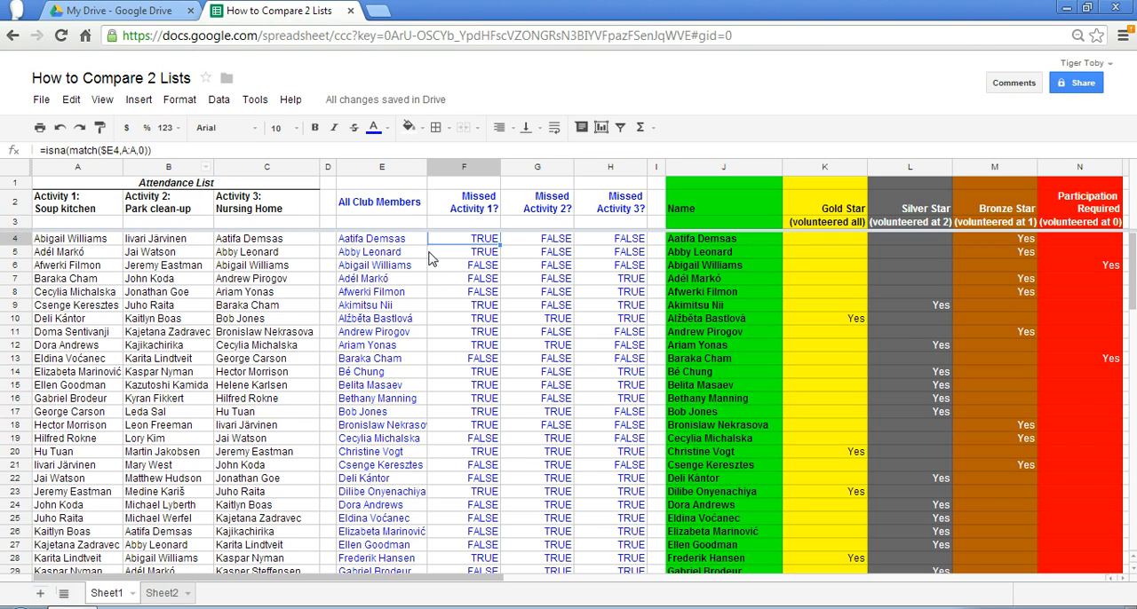
click(380, 253)
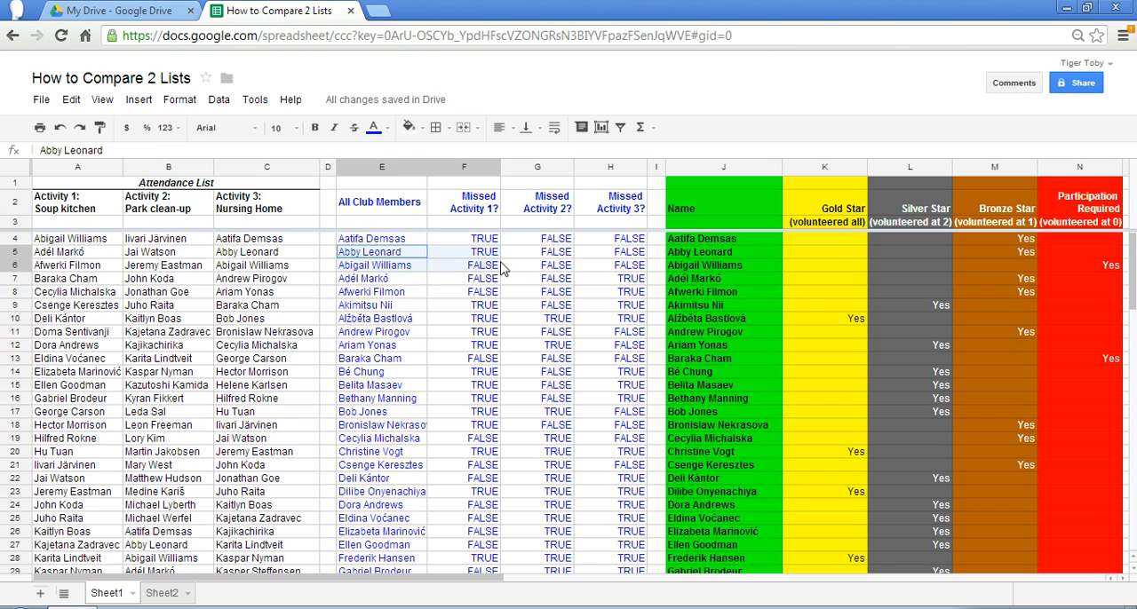
double_click(463, 252)
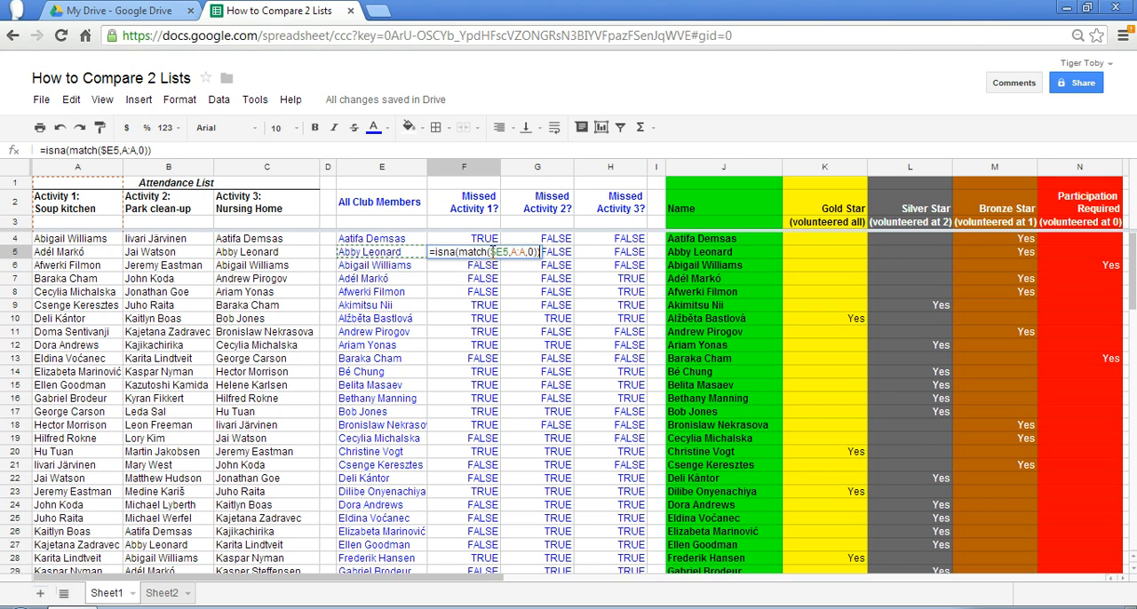
mouse_move(550, 257)
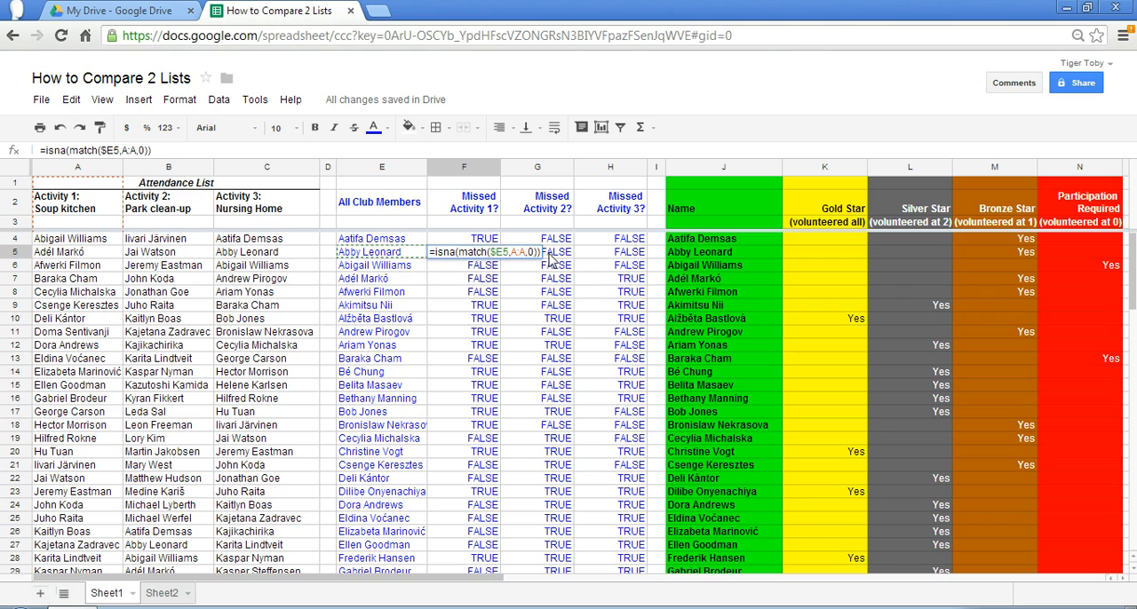
mouse_move(373, 277)
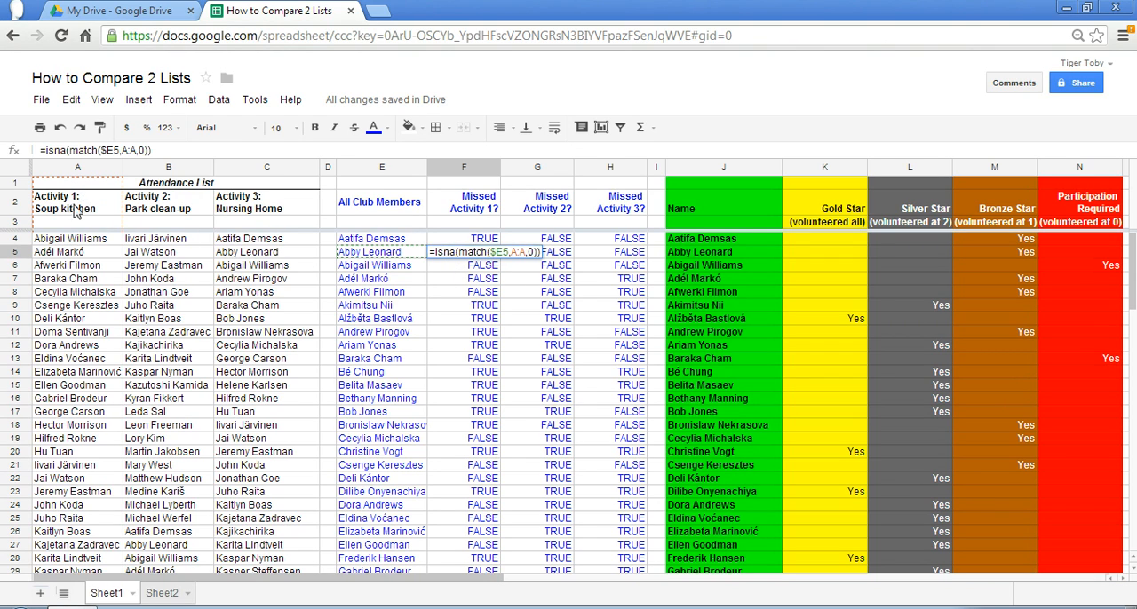
mouse_move(64, 307)
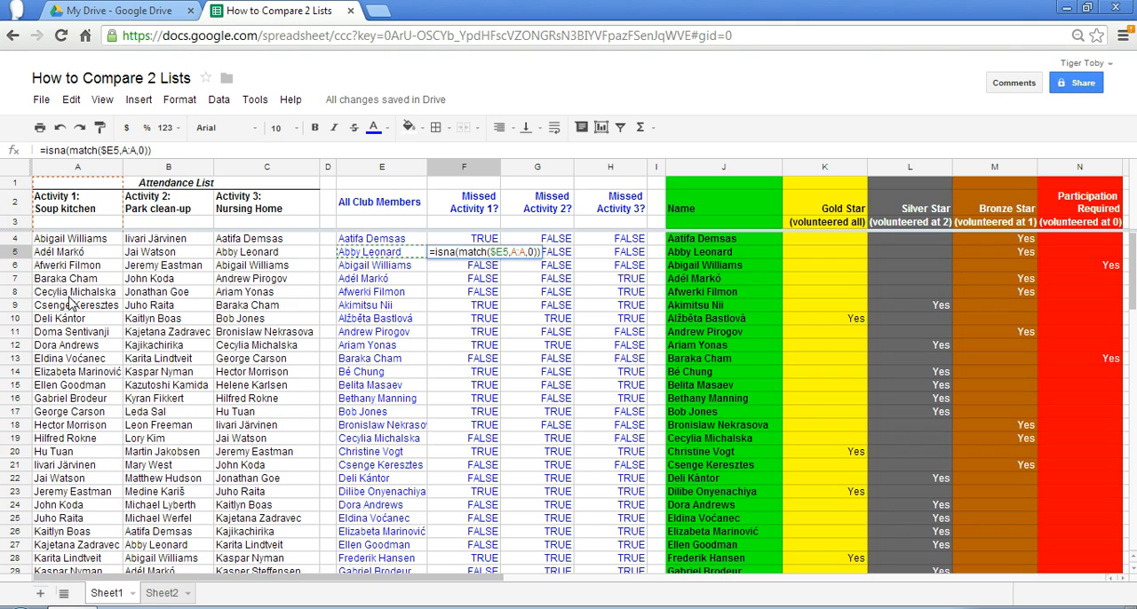
mouse_move(85, 299)
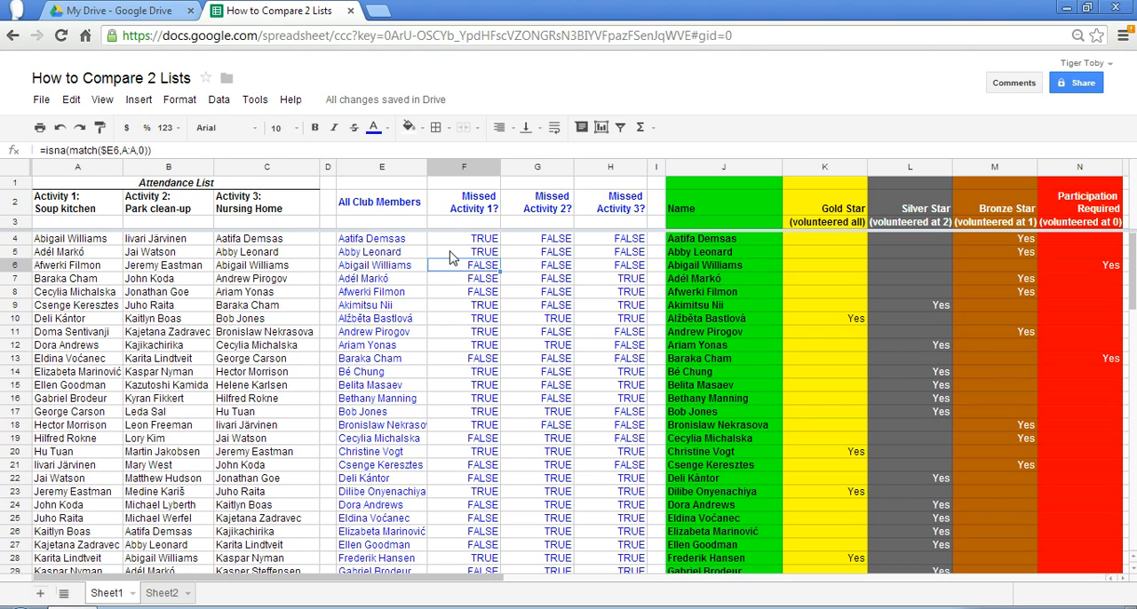
click(463, 252)
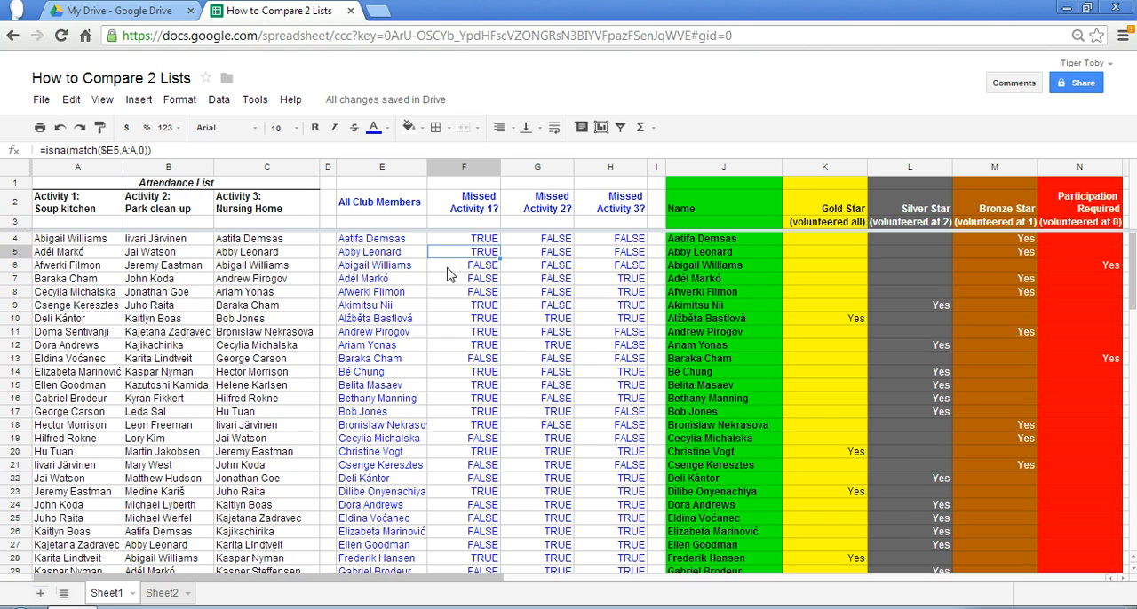
mouse_move(441, 280)
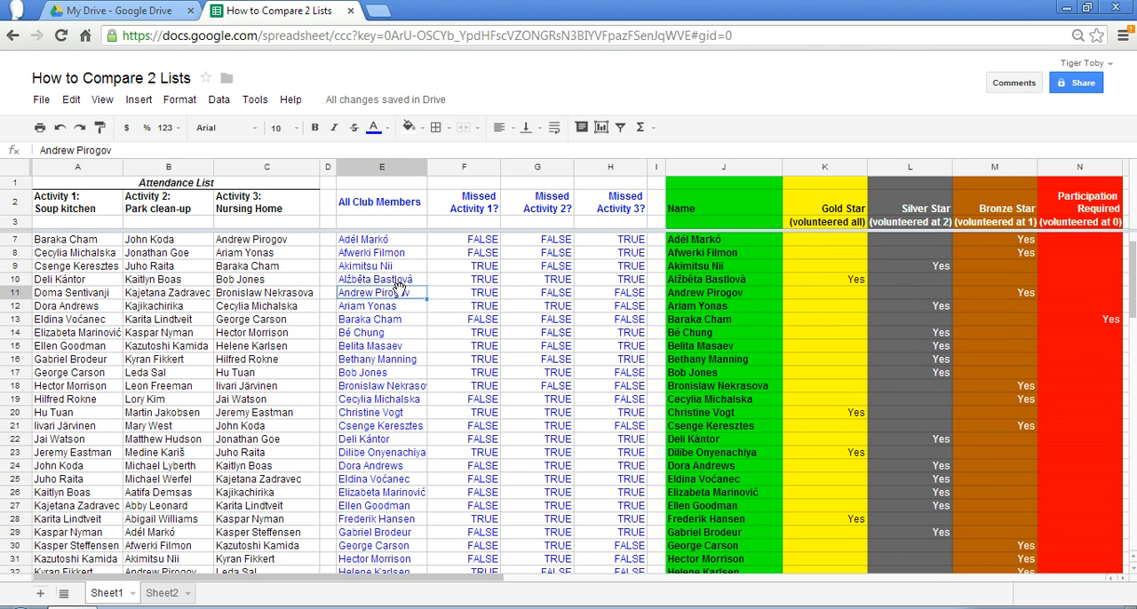
scroll(down, 3)
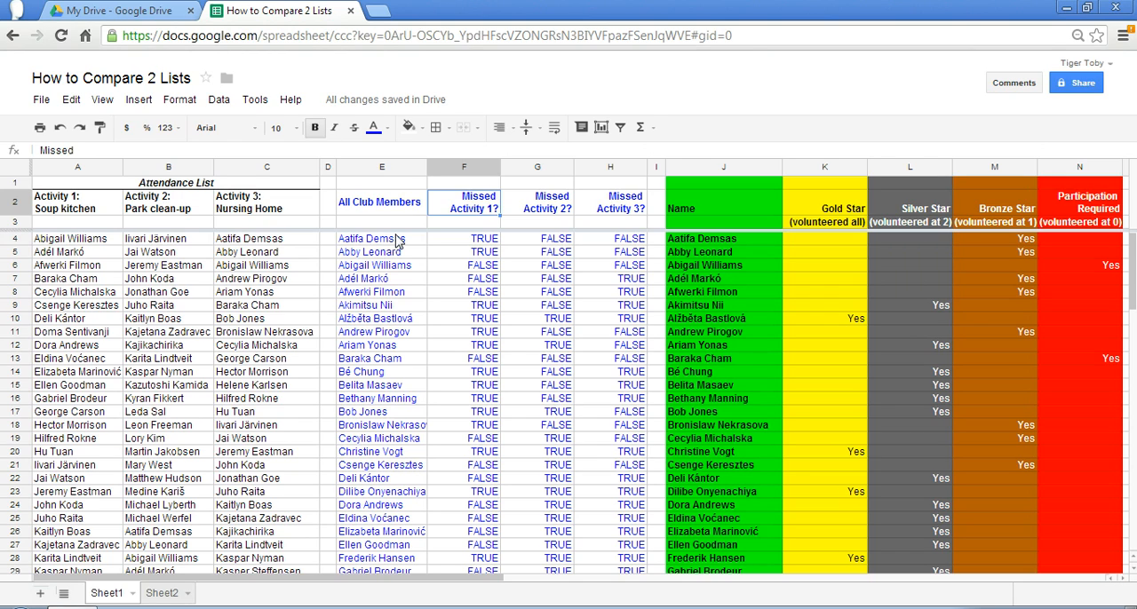
mouse_move(426, 231)
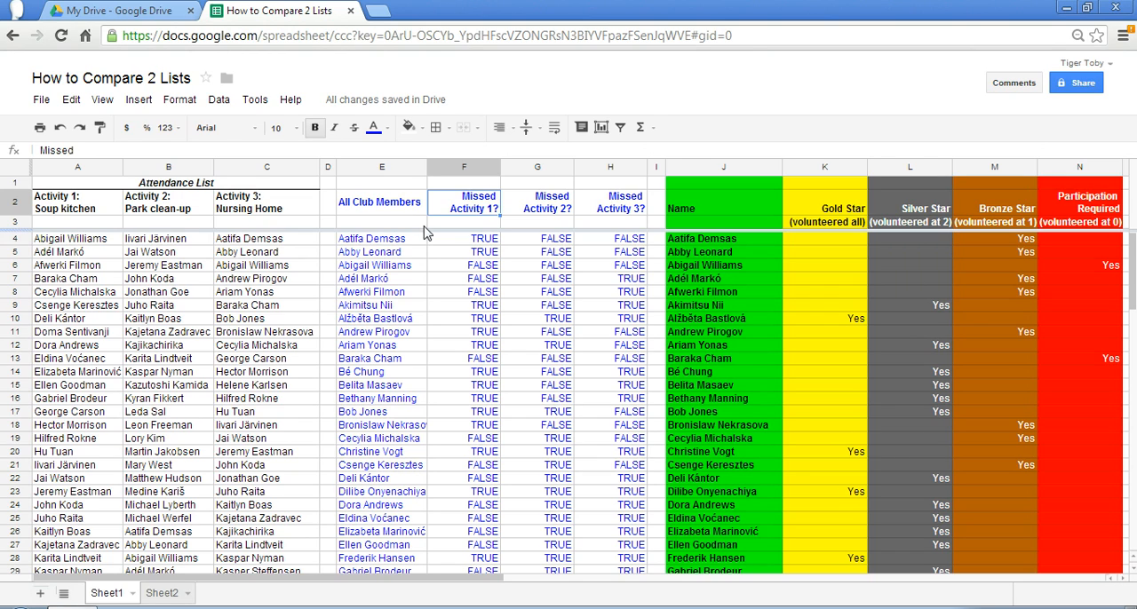
mouse_move(579, 247)
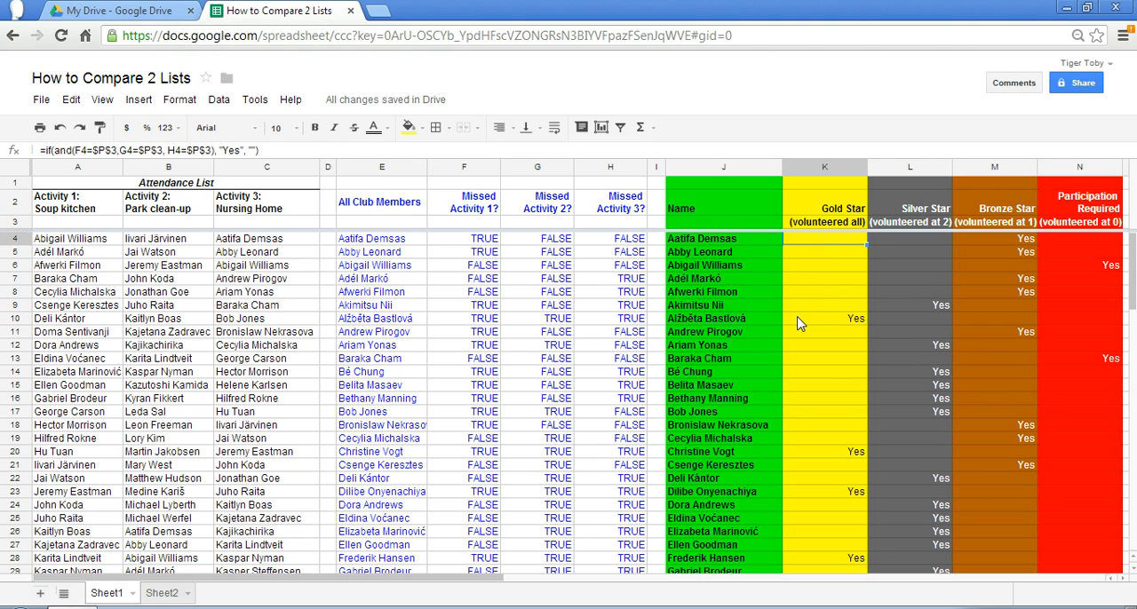
mouse_move(905, 253)
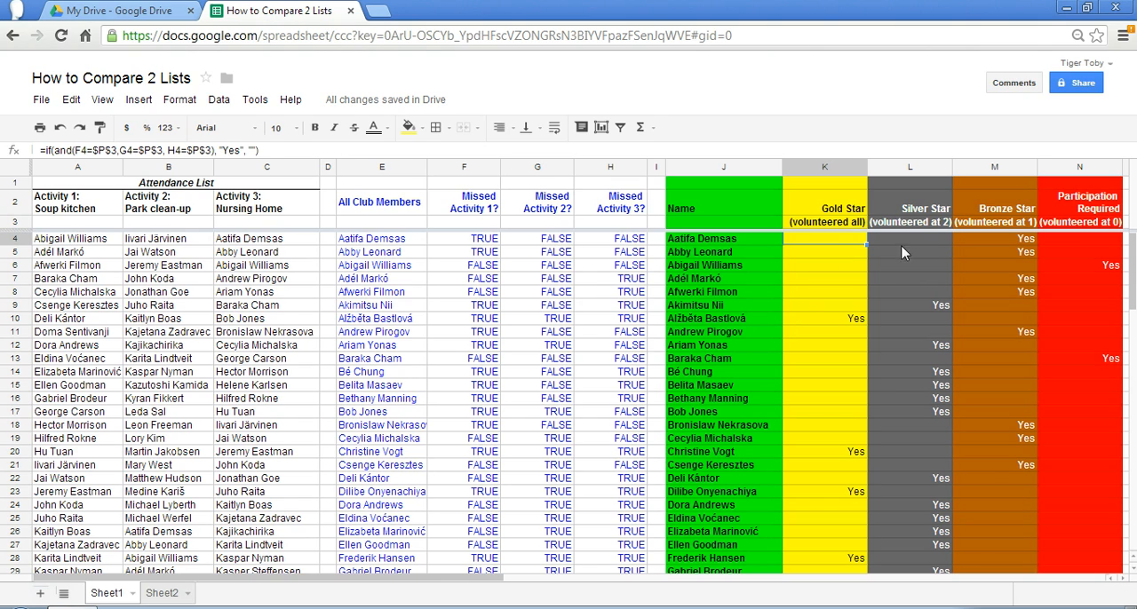
click(910, 238)
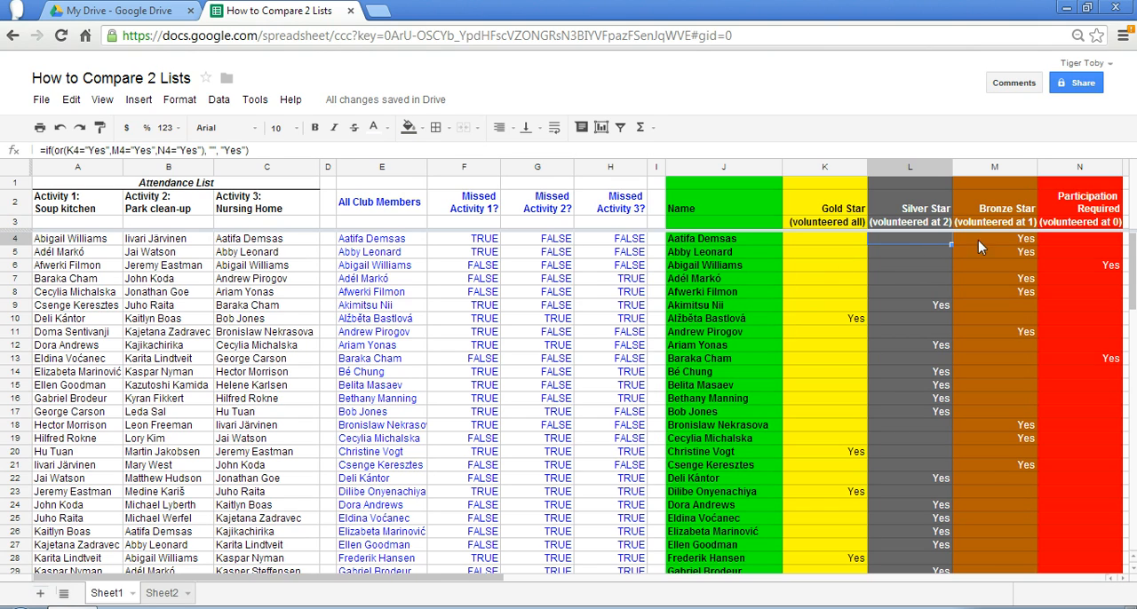
click(1080, 242)
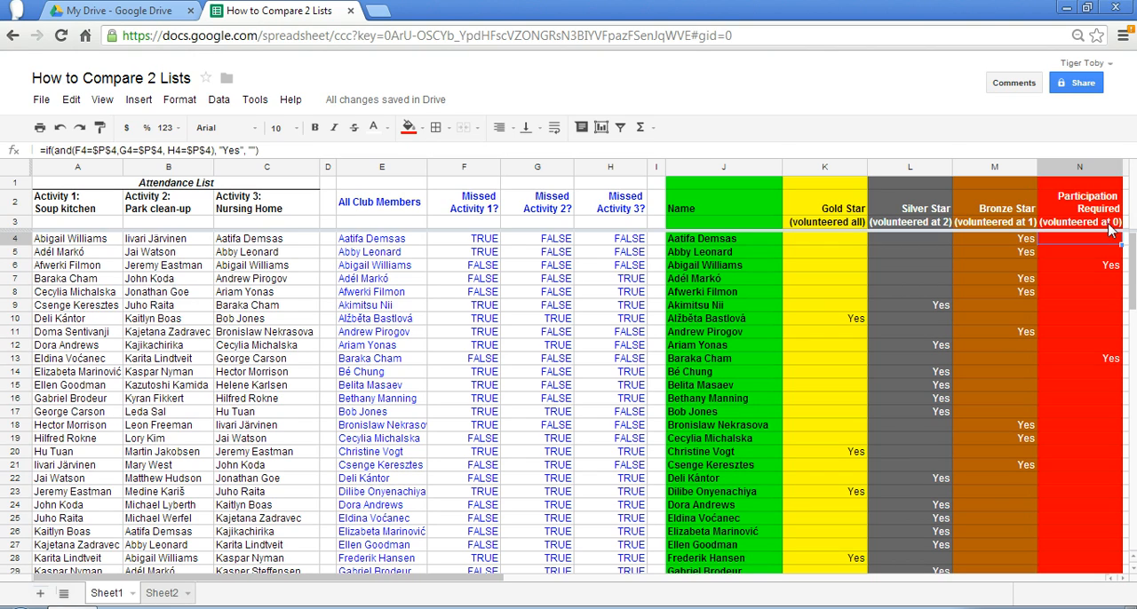
mouse_move(717, 256)
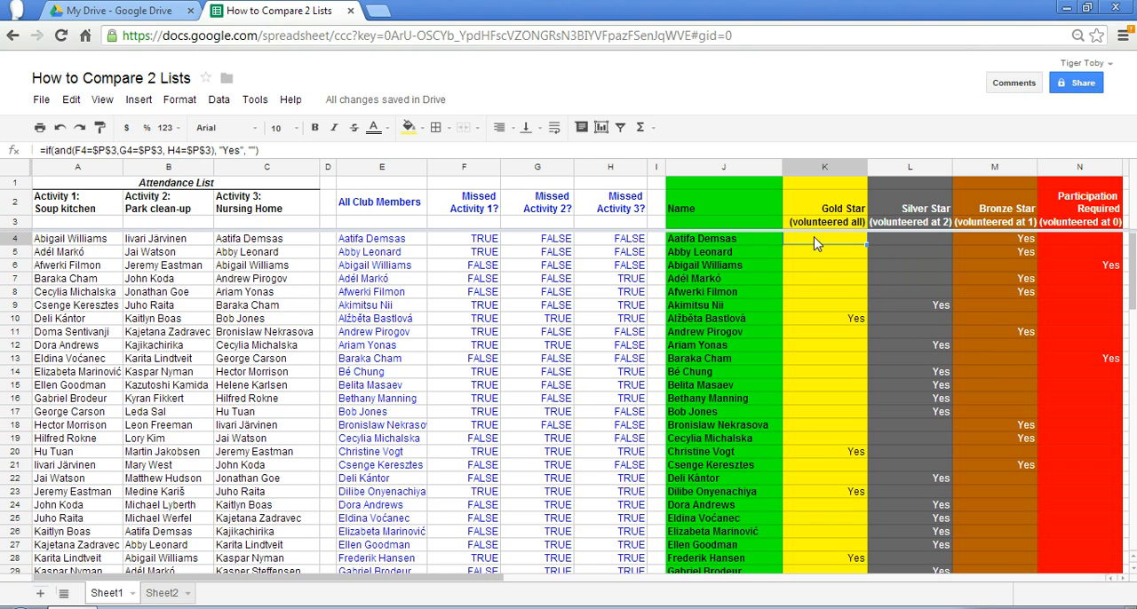
mouse_move(827, 247)
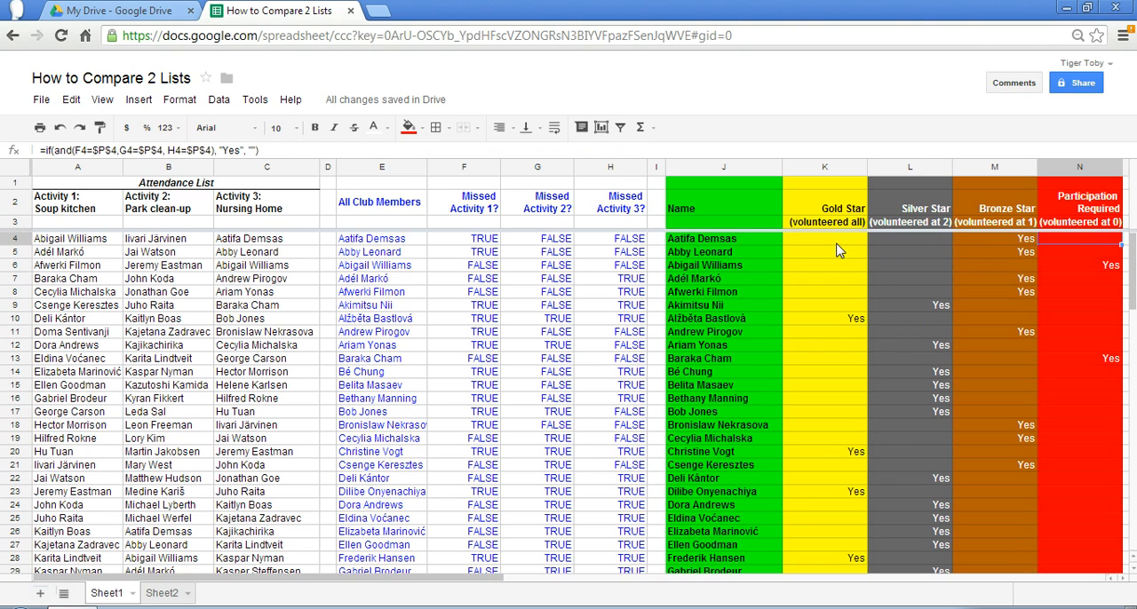
mouse_move(826, 260)
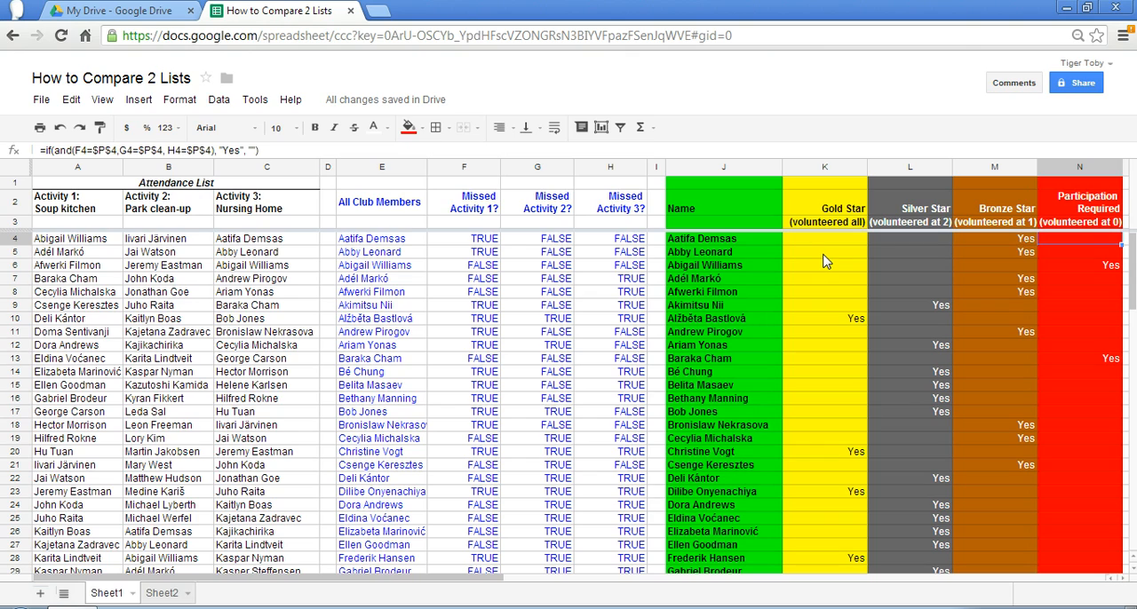